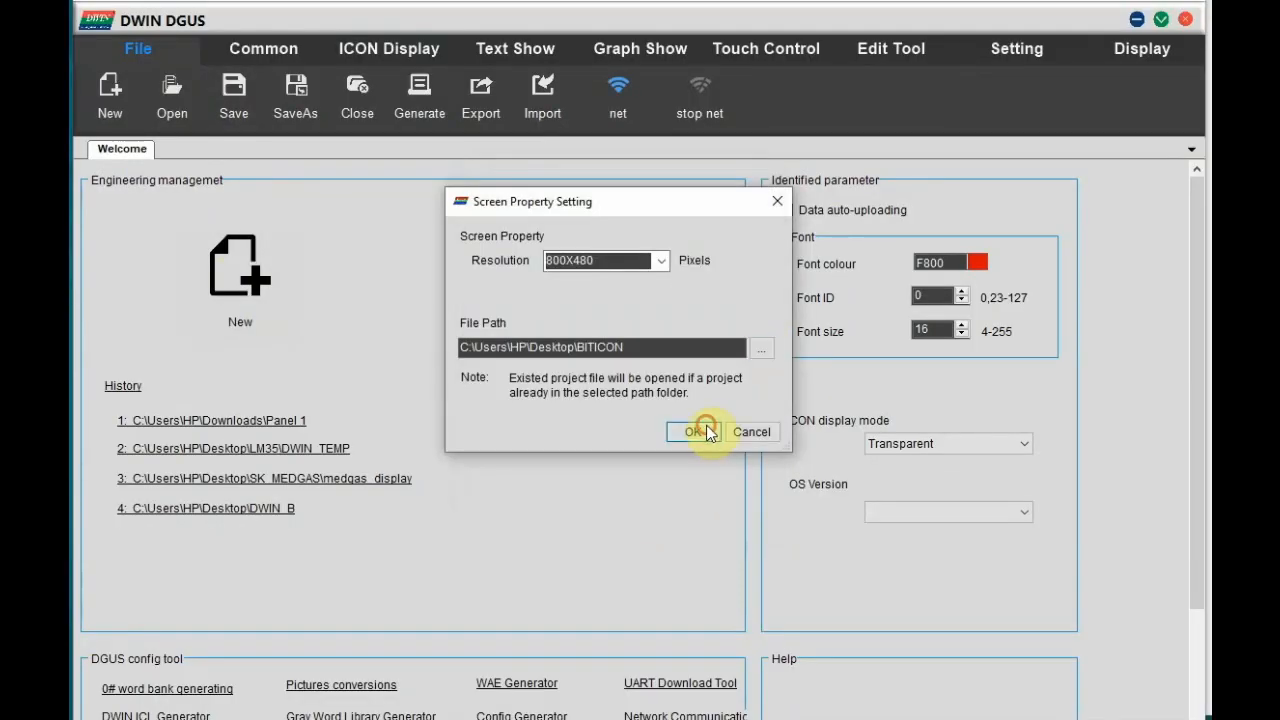
Confirm the 800x480 screen property for the new BITICON project
click(688, 432)
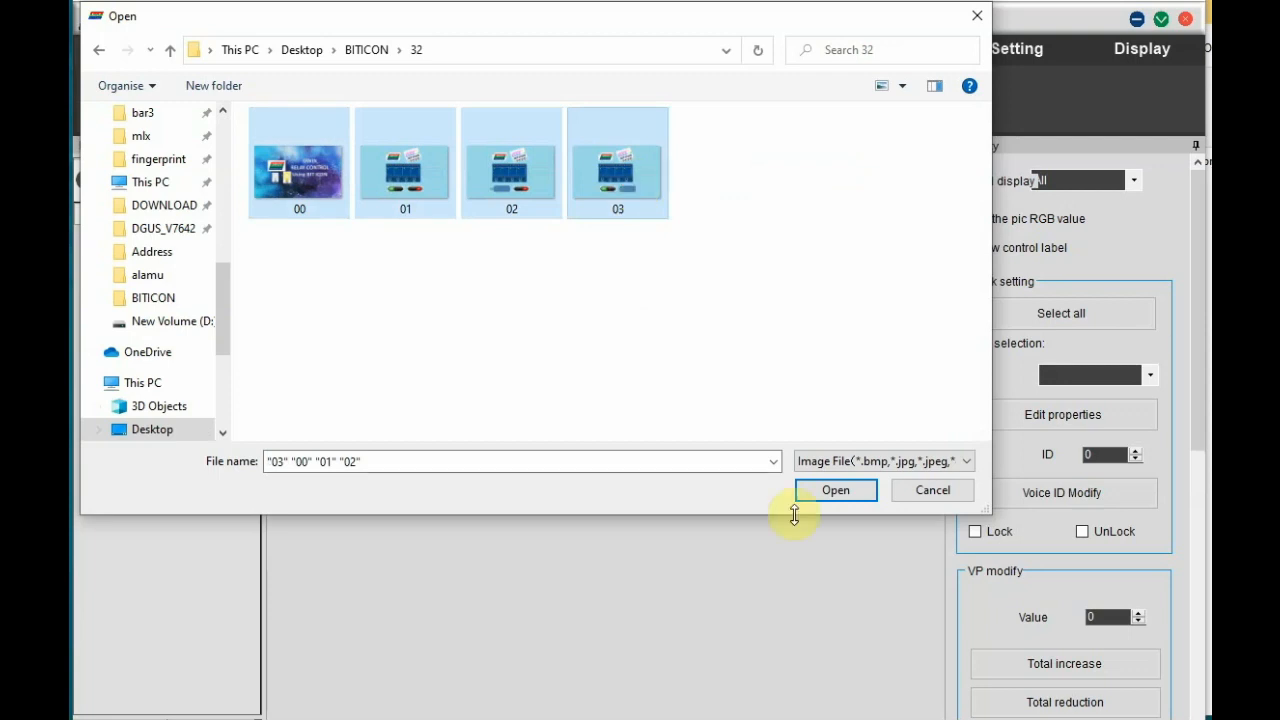
Import background images 00–03 and browse them in Images View
click(836, 490)
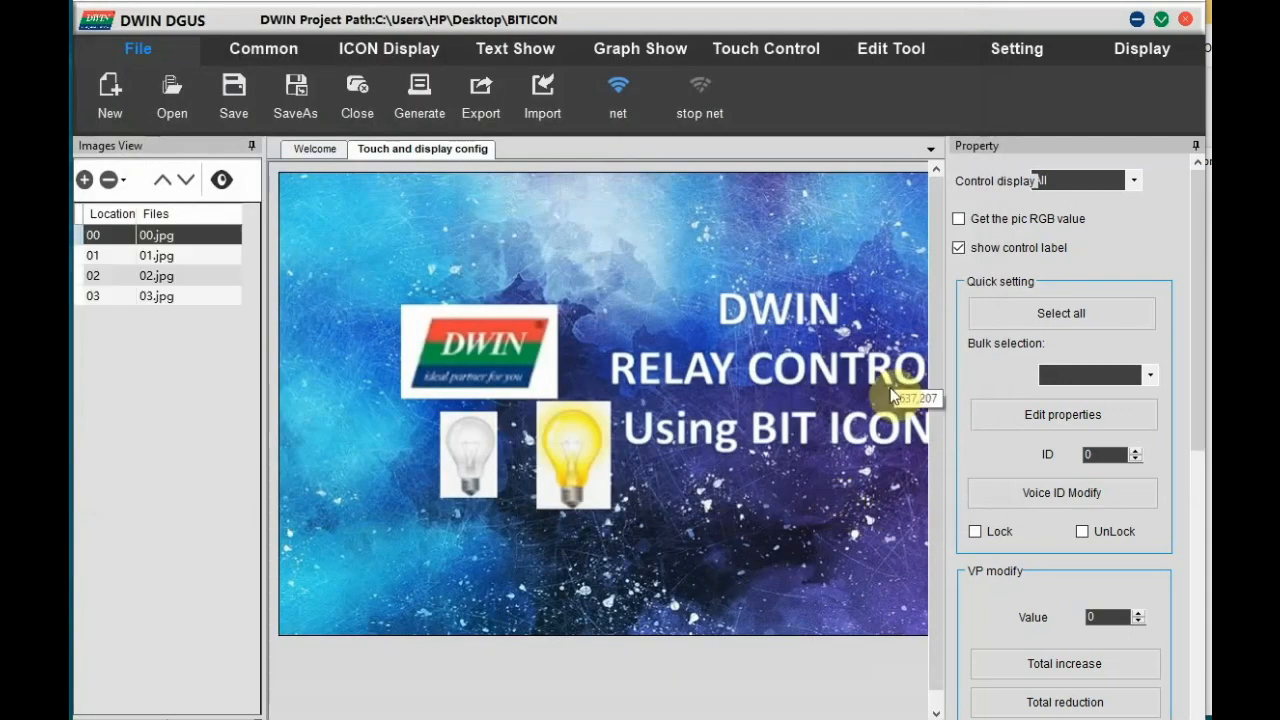
mouse_move(704, 490)
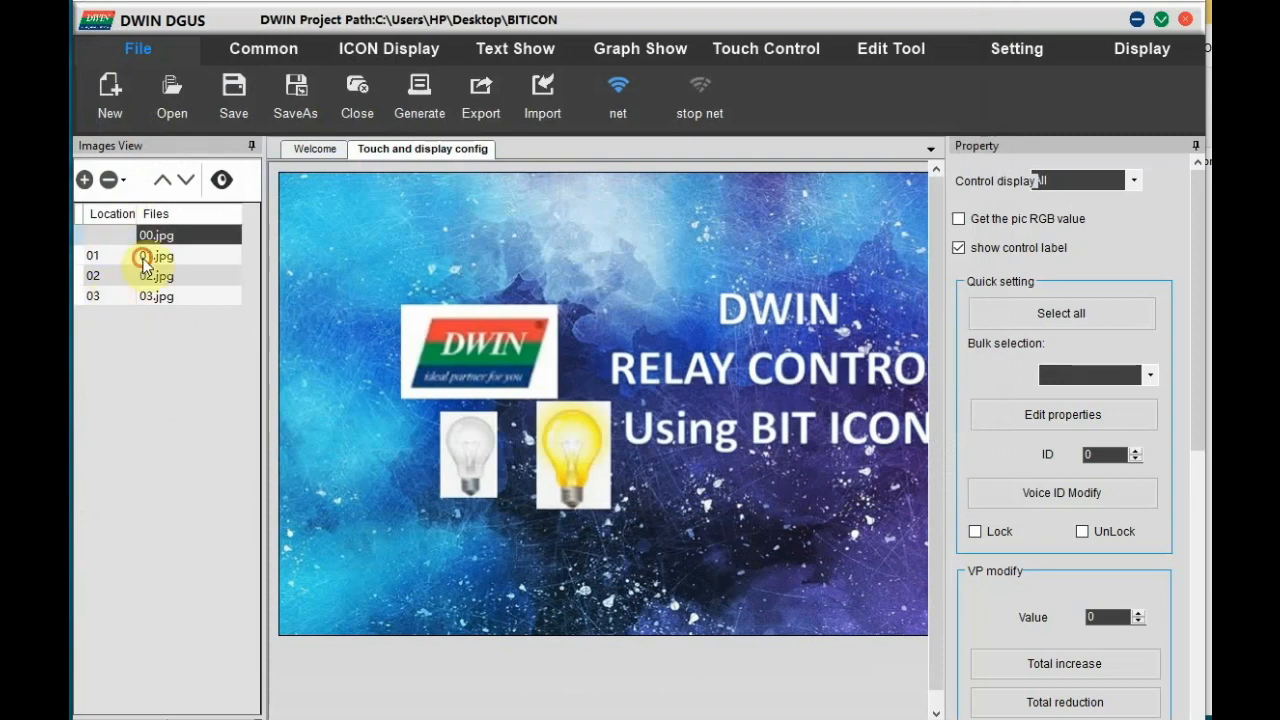
click(156, 276)
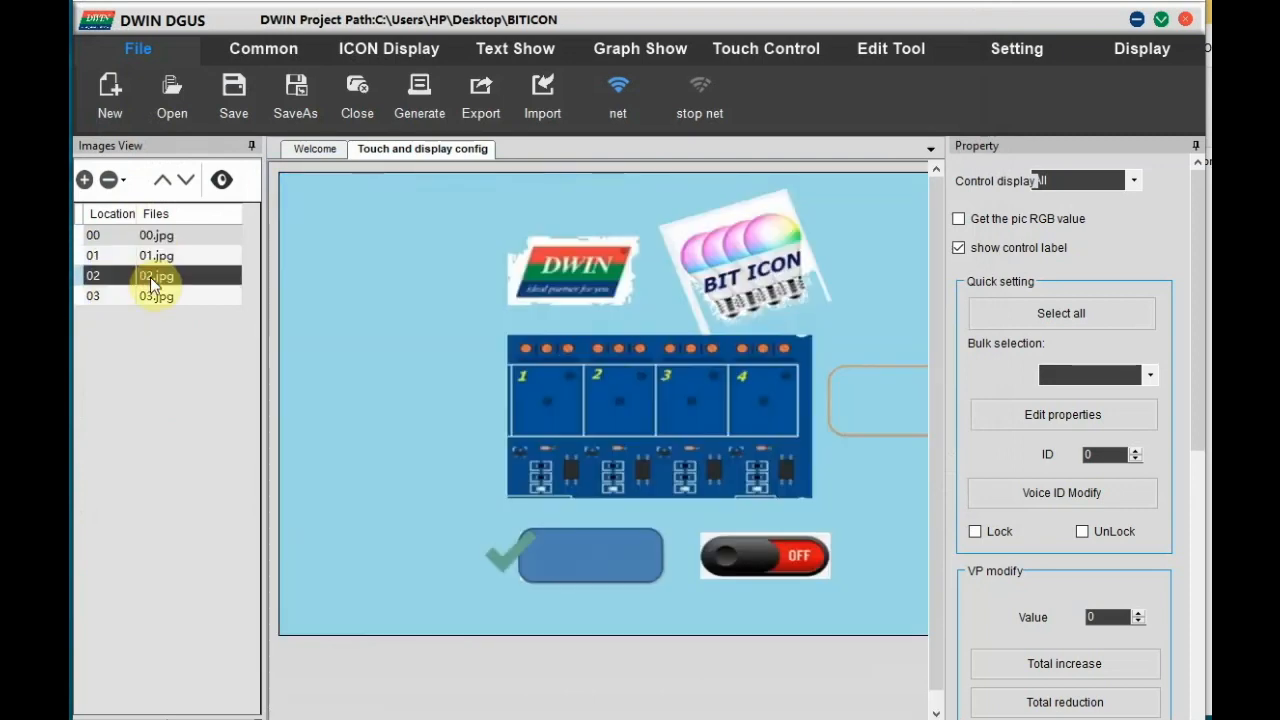
click(156, 296)
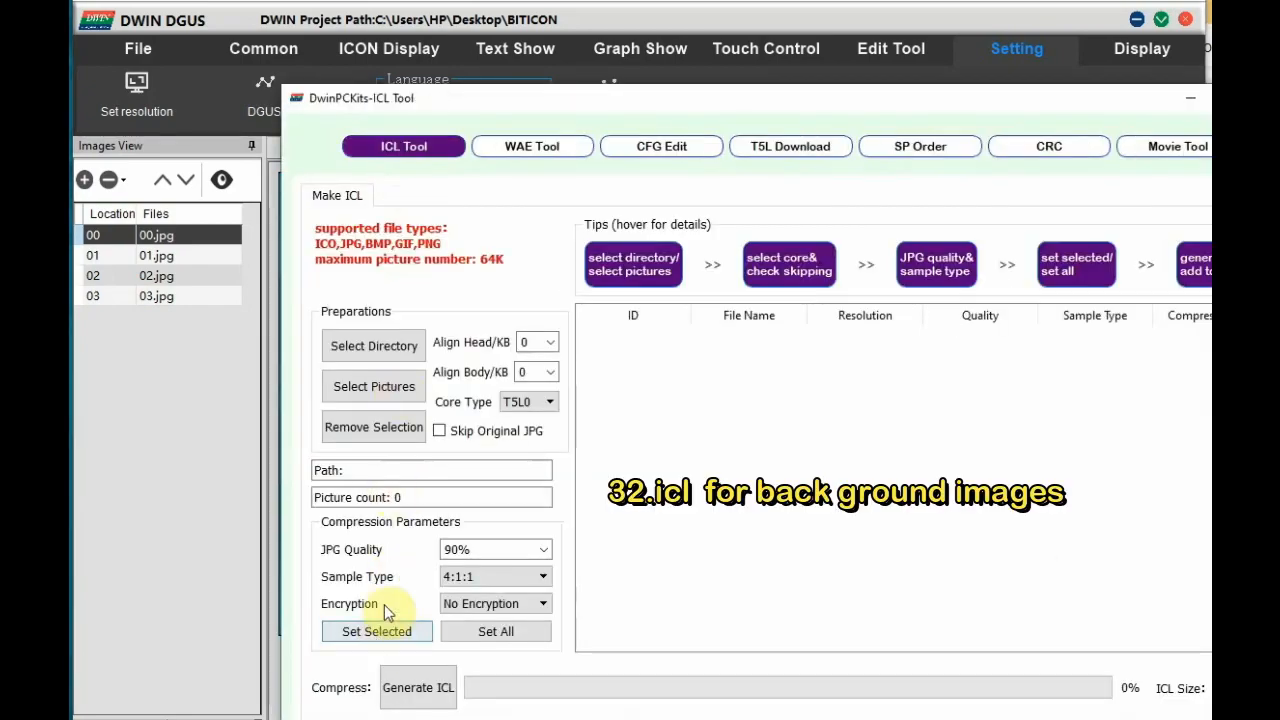
Generate the background image library and save it as 32.icl in DWIN_SET
click(372, 386)
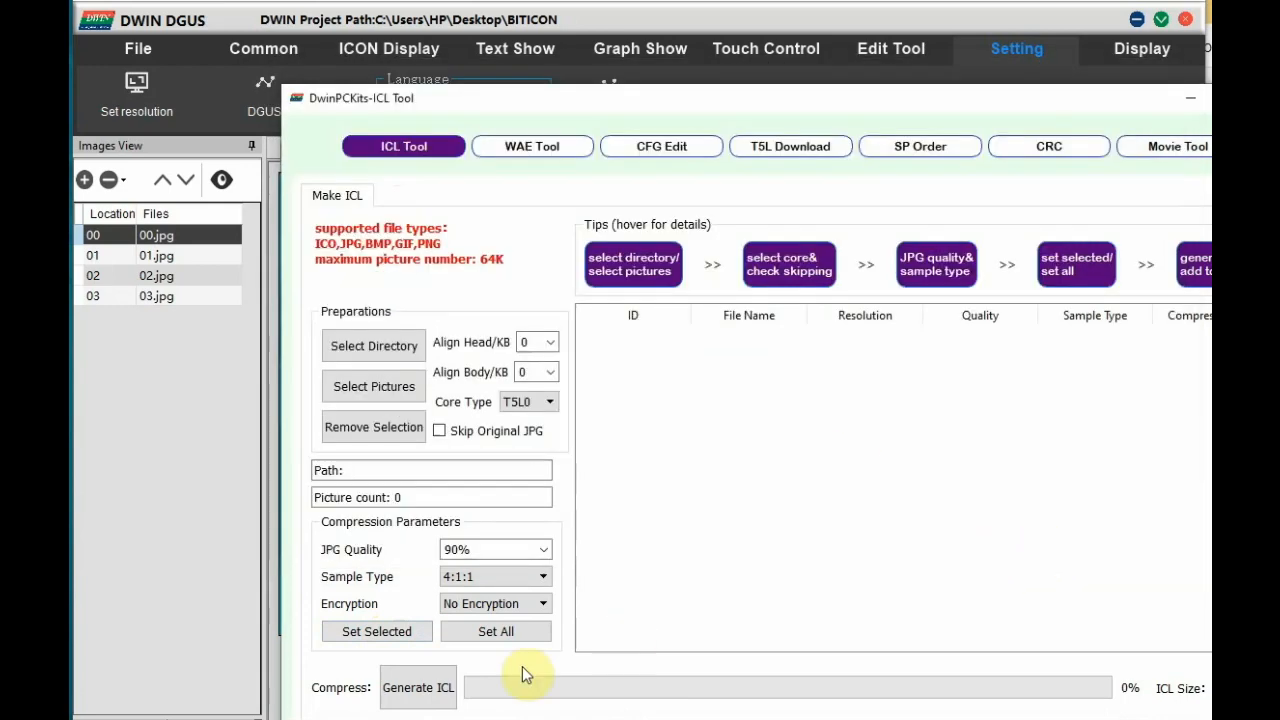
click(418, 688)
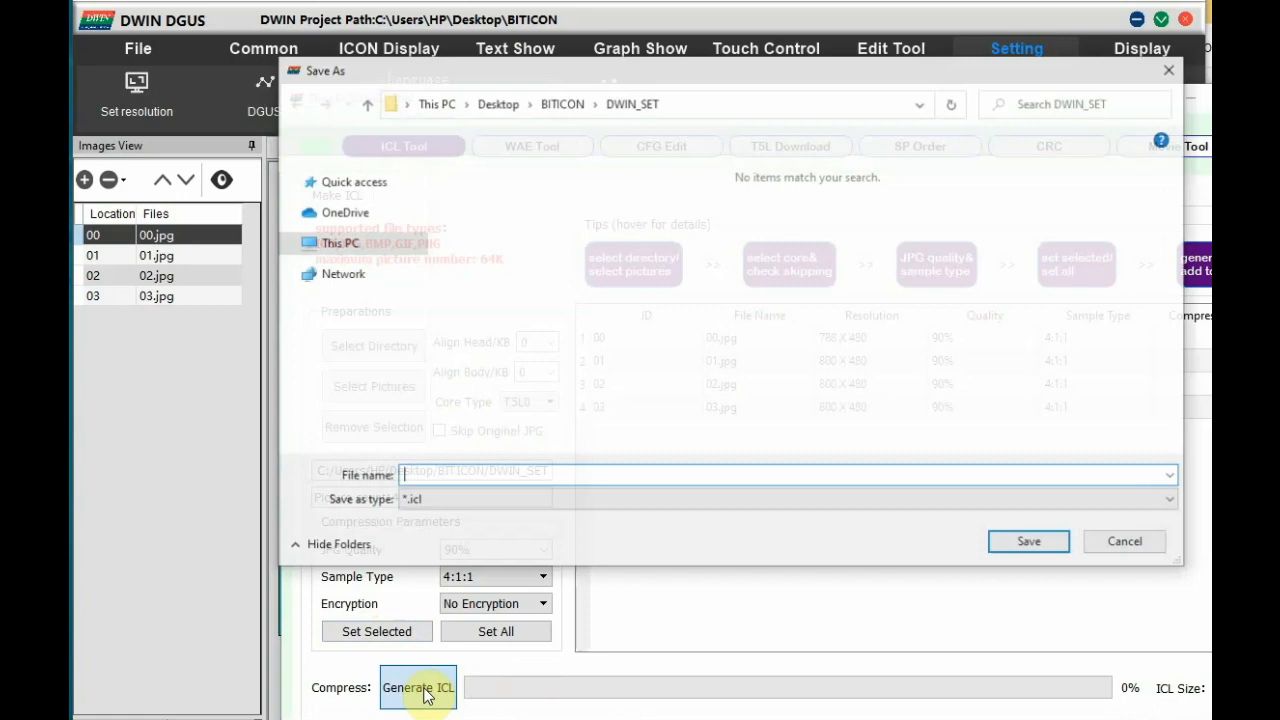
click(1028, 540)
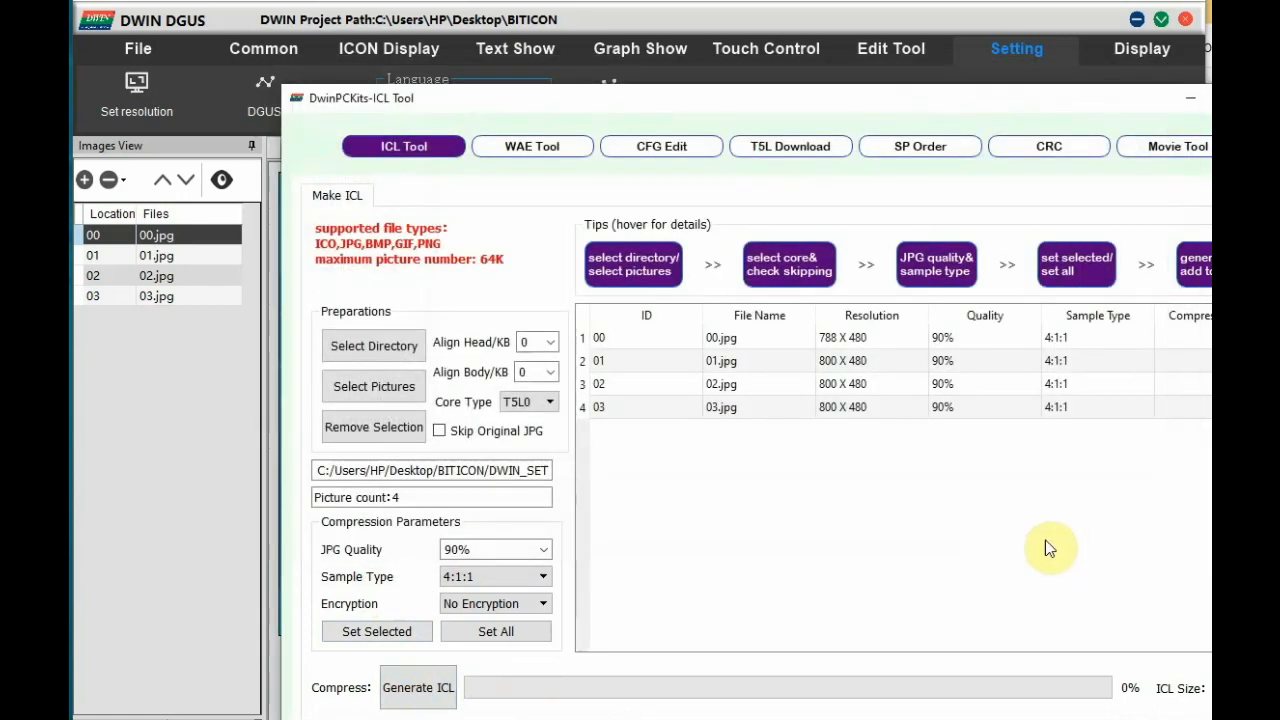
Load the bulb and ON/OFF icons from folder 42 and save them as 42.icl
click(416, 688)
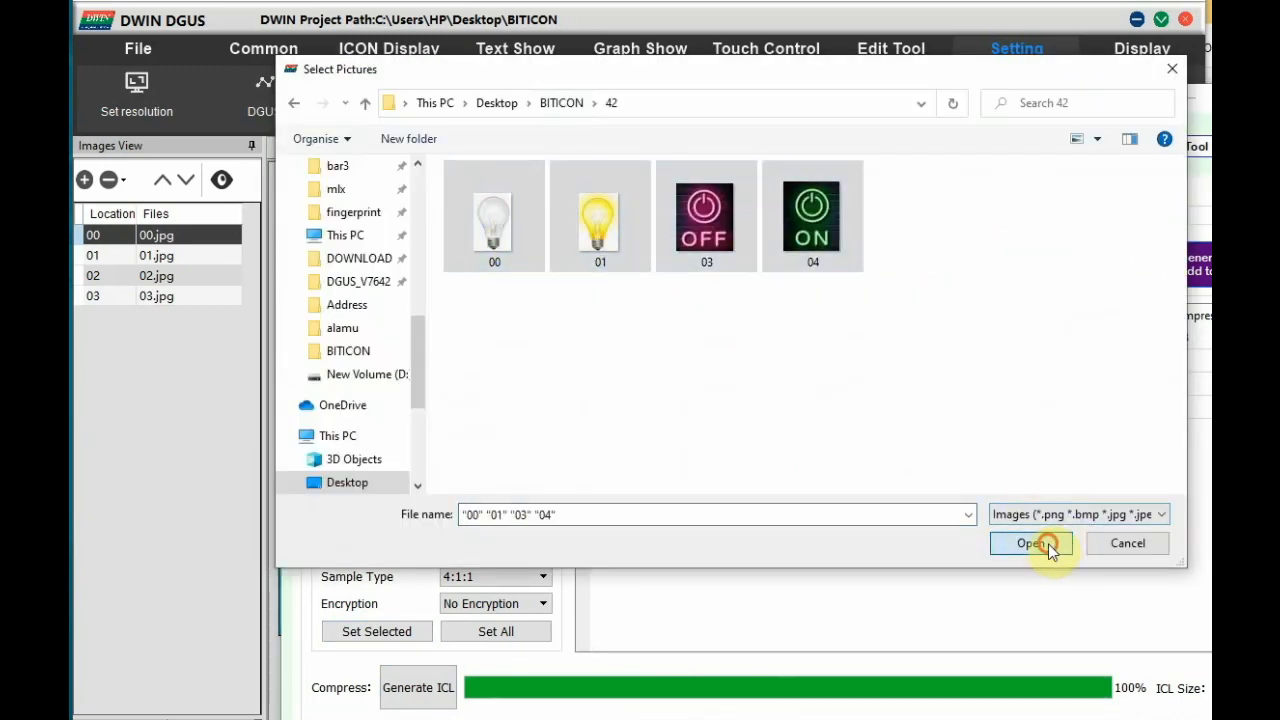
click(1032, 544)
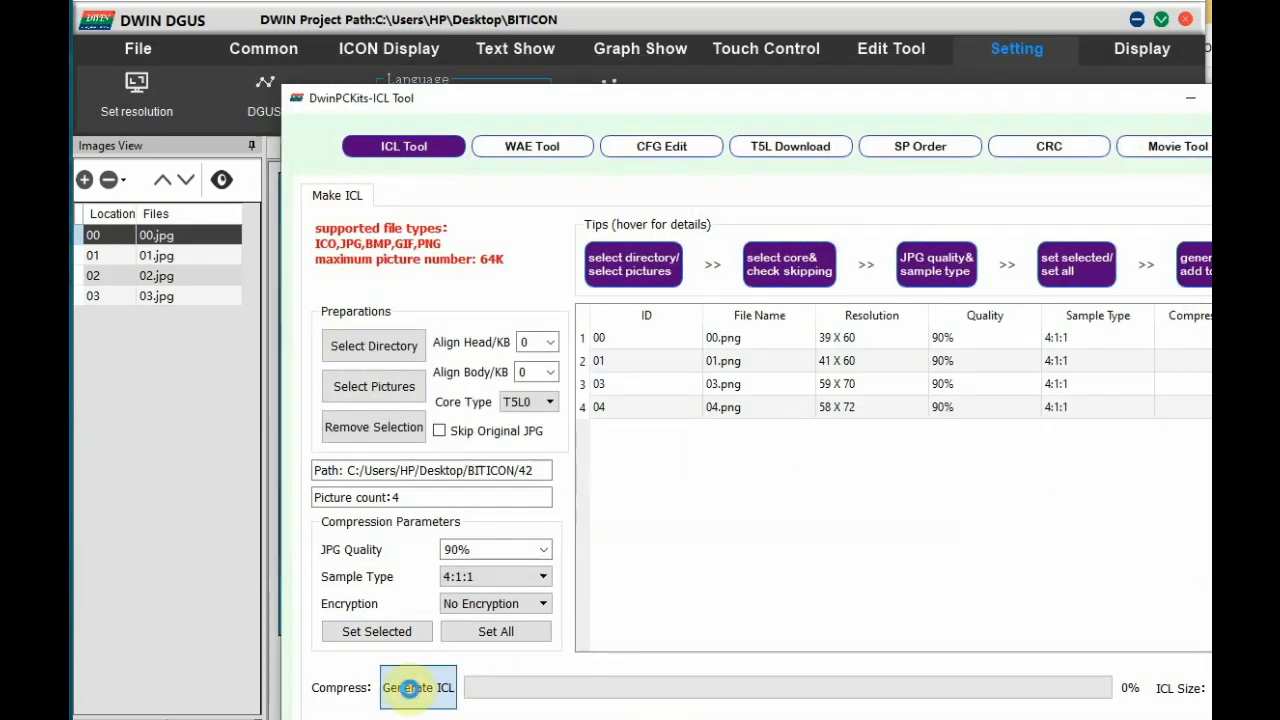
click(416, 688)
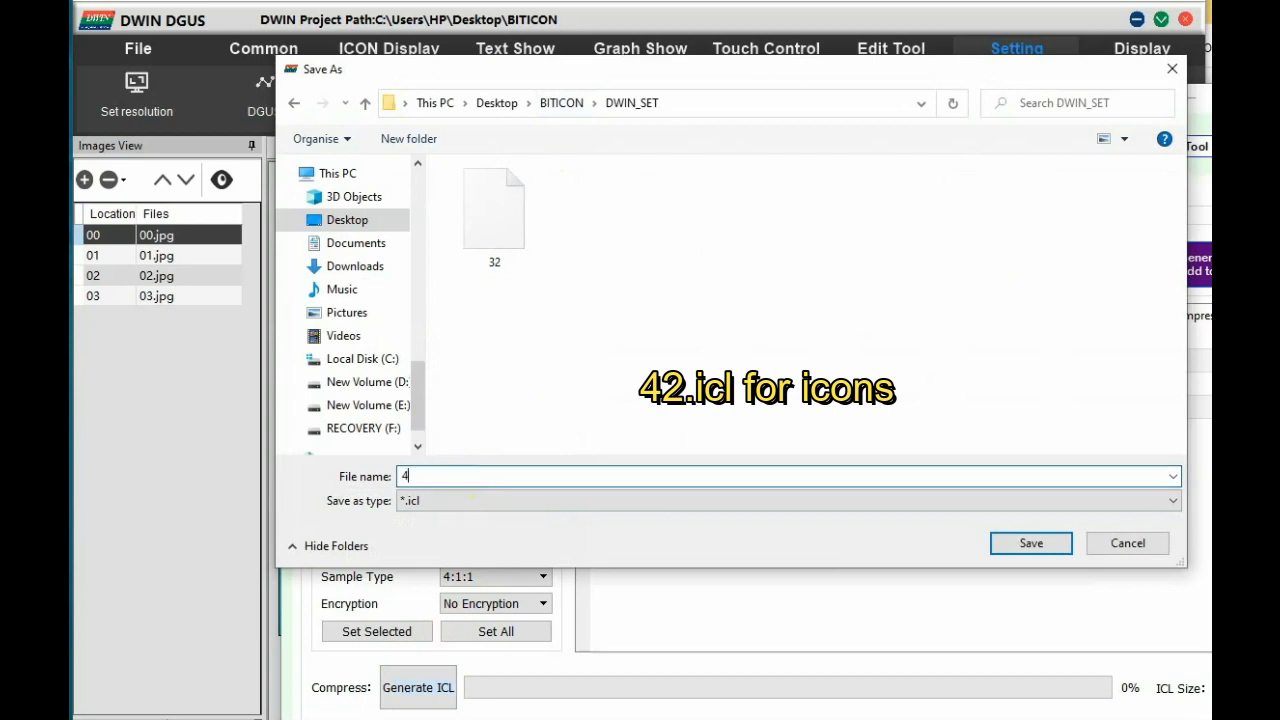
click(1030, 544)
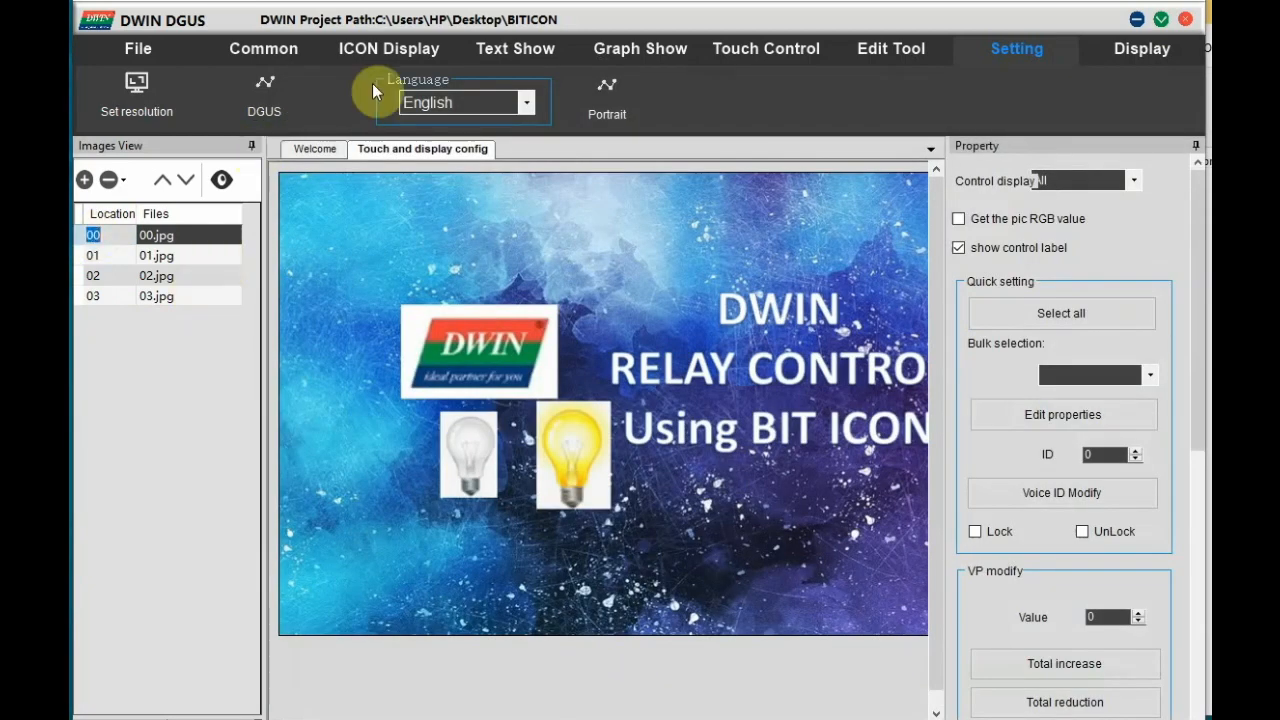
Place an image animation control with value 200 from the ICON Display controls
click(388, 48)
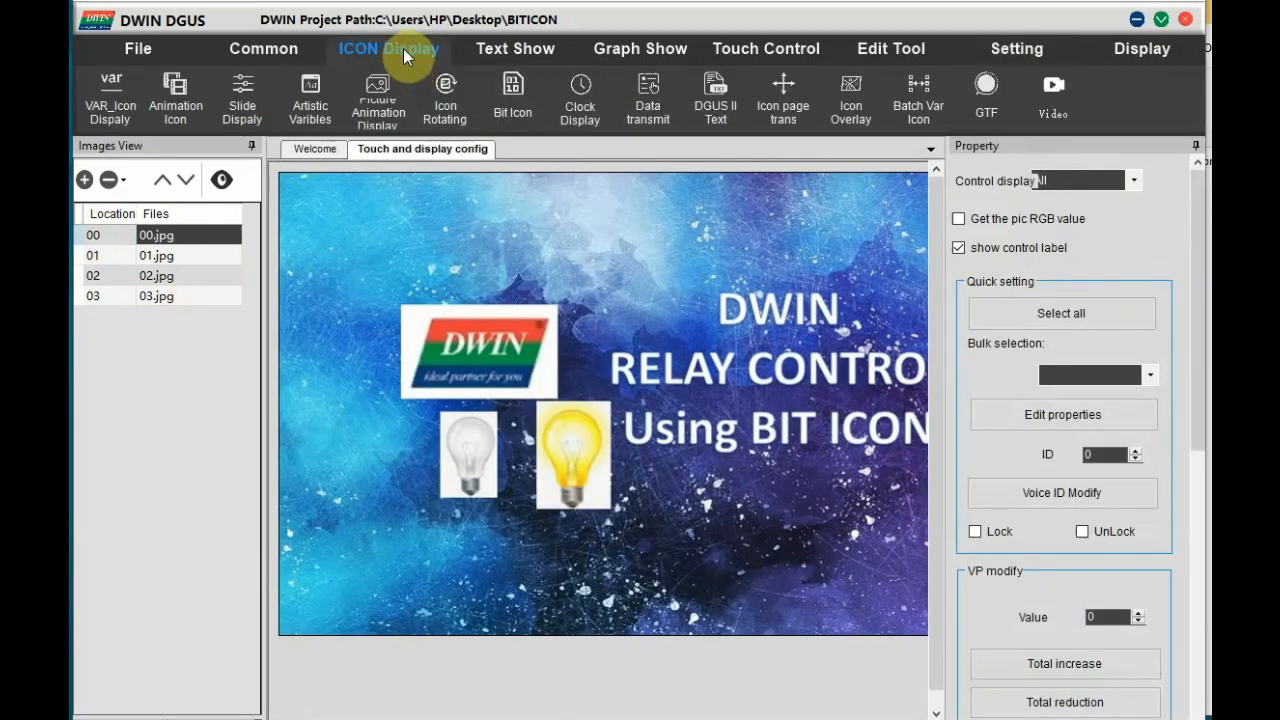
click(376, 96)
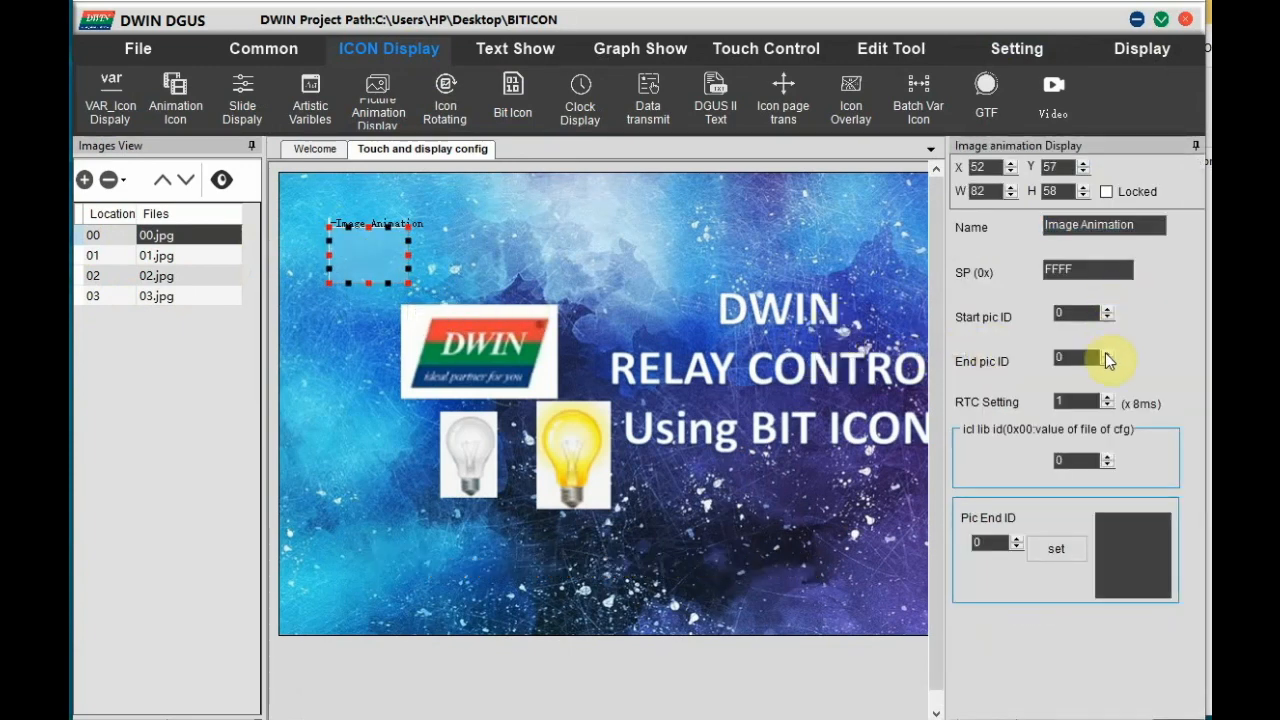
text(200)
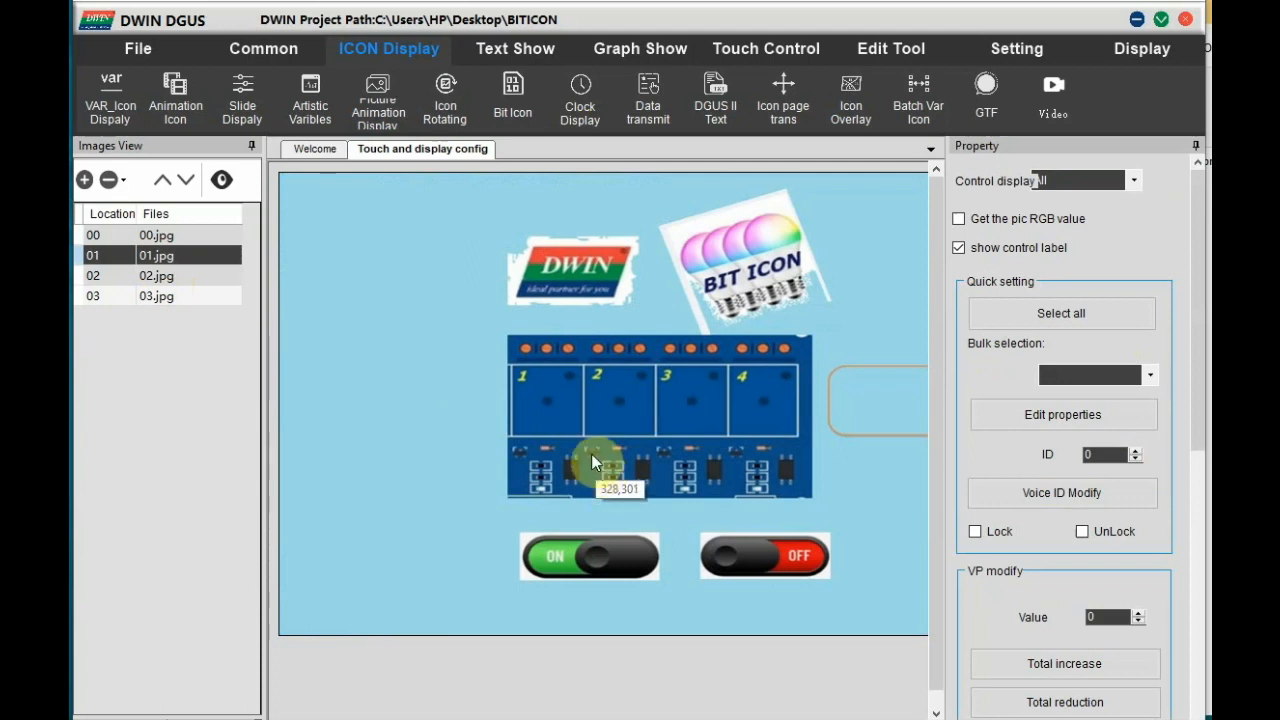
mouse_move(564, 278)
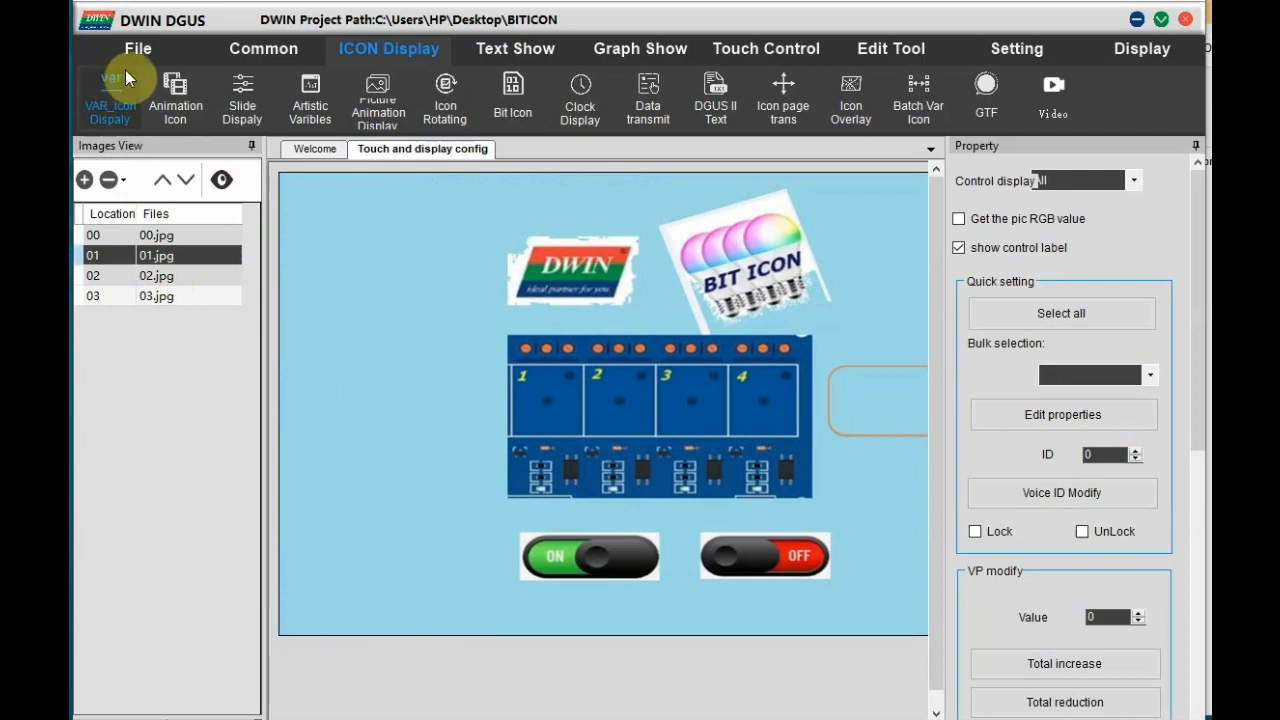
mouse_move(92, 94)
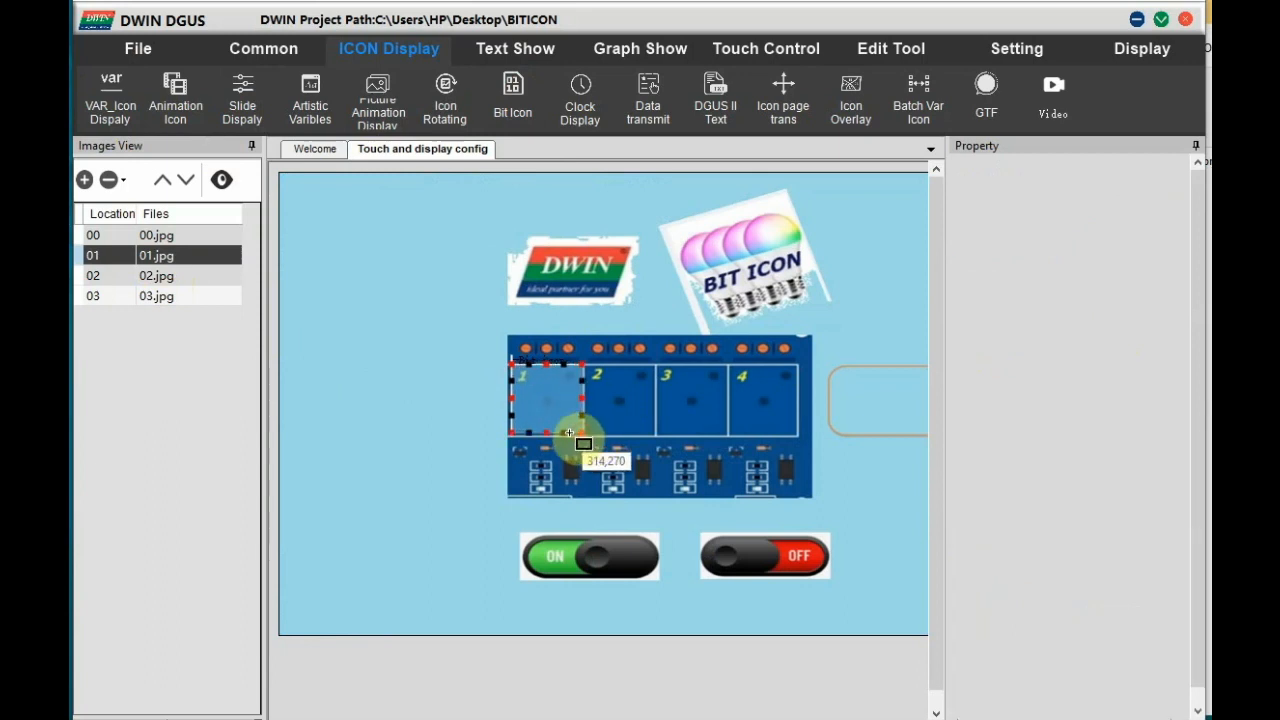
Draw a bit icon over relay 1 on VP 2000 with only bit 0 enabled
click(540, 380)
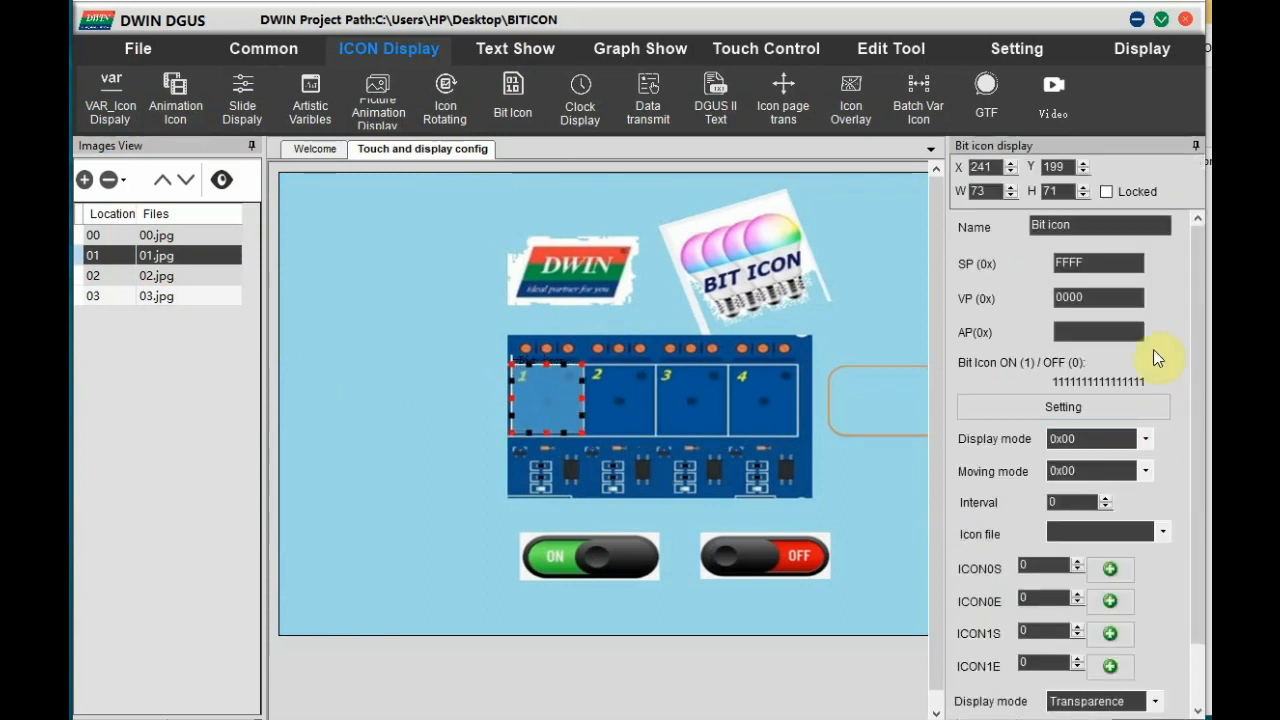
text(2000)
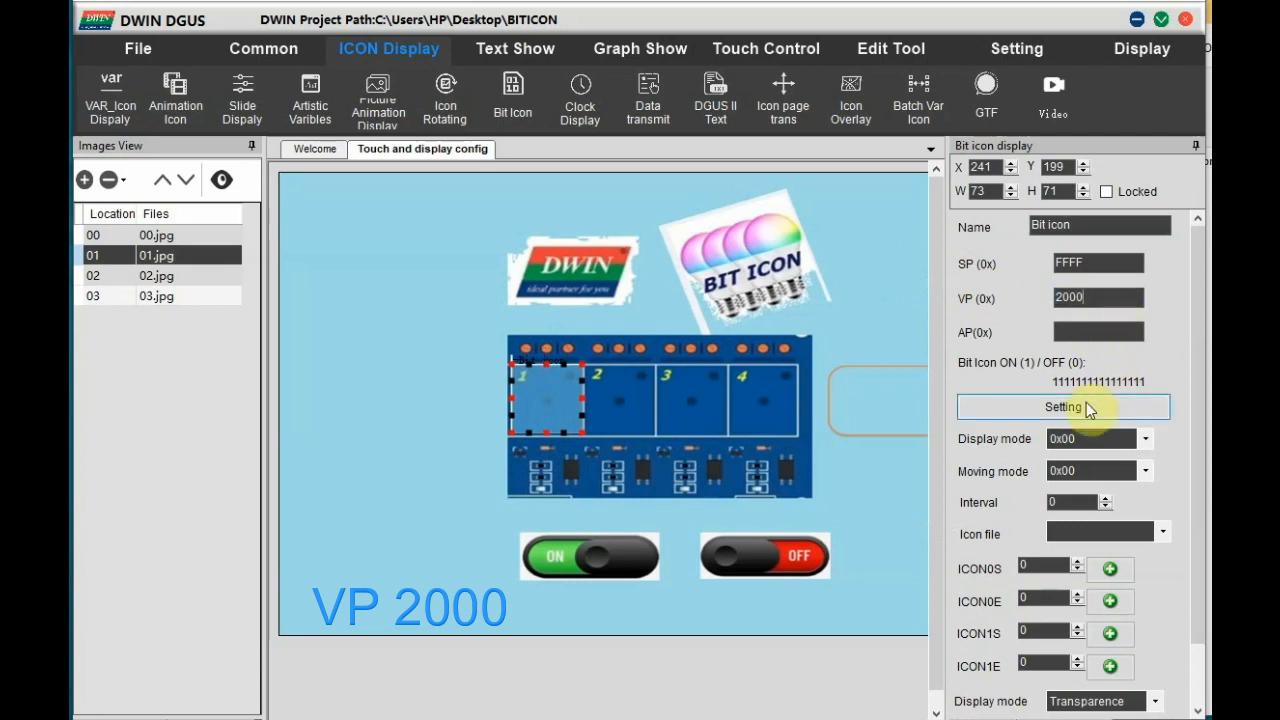
click(1062, 408)
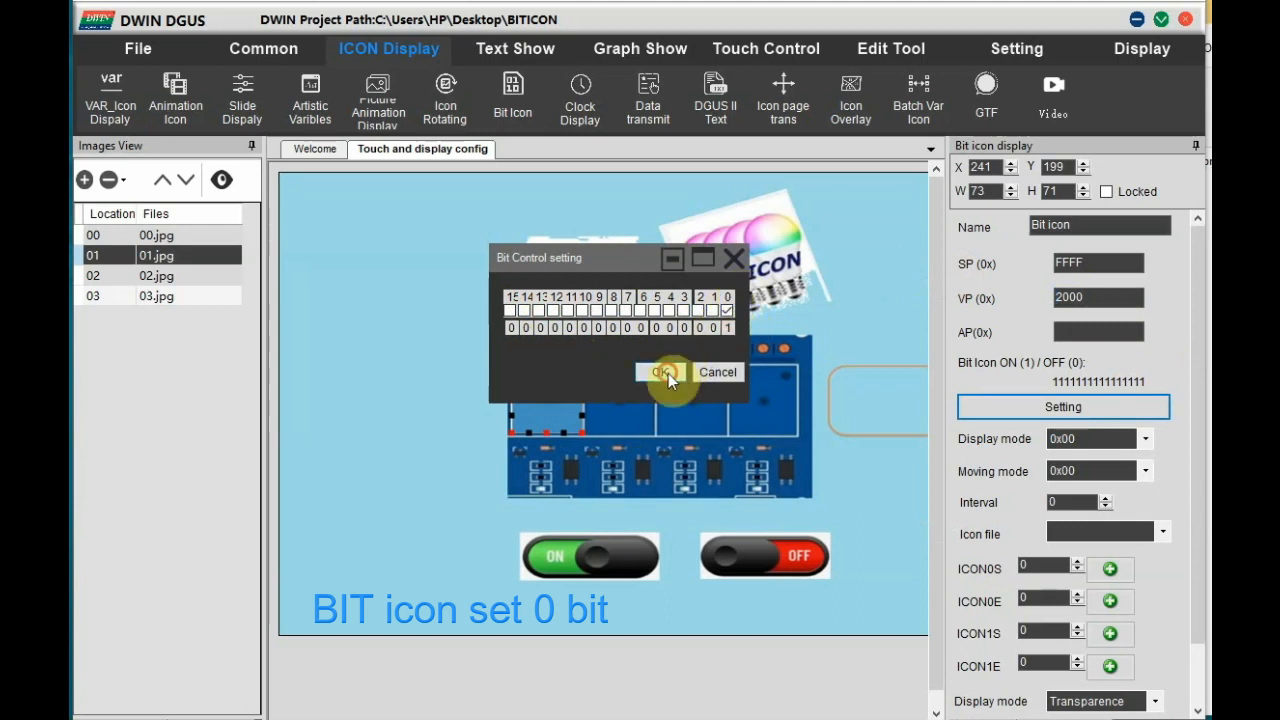
click(660, 372)
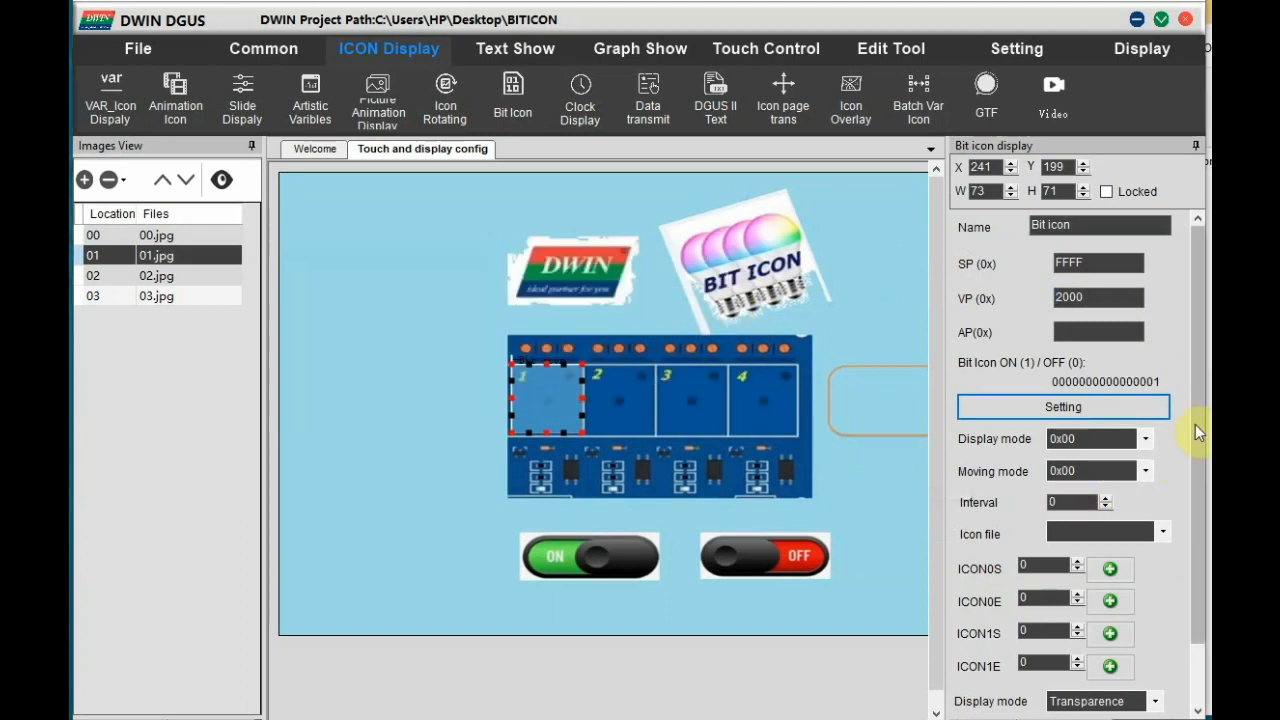
scroll(down, 3)
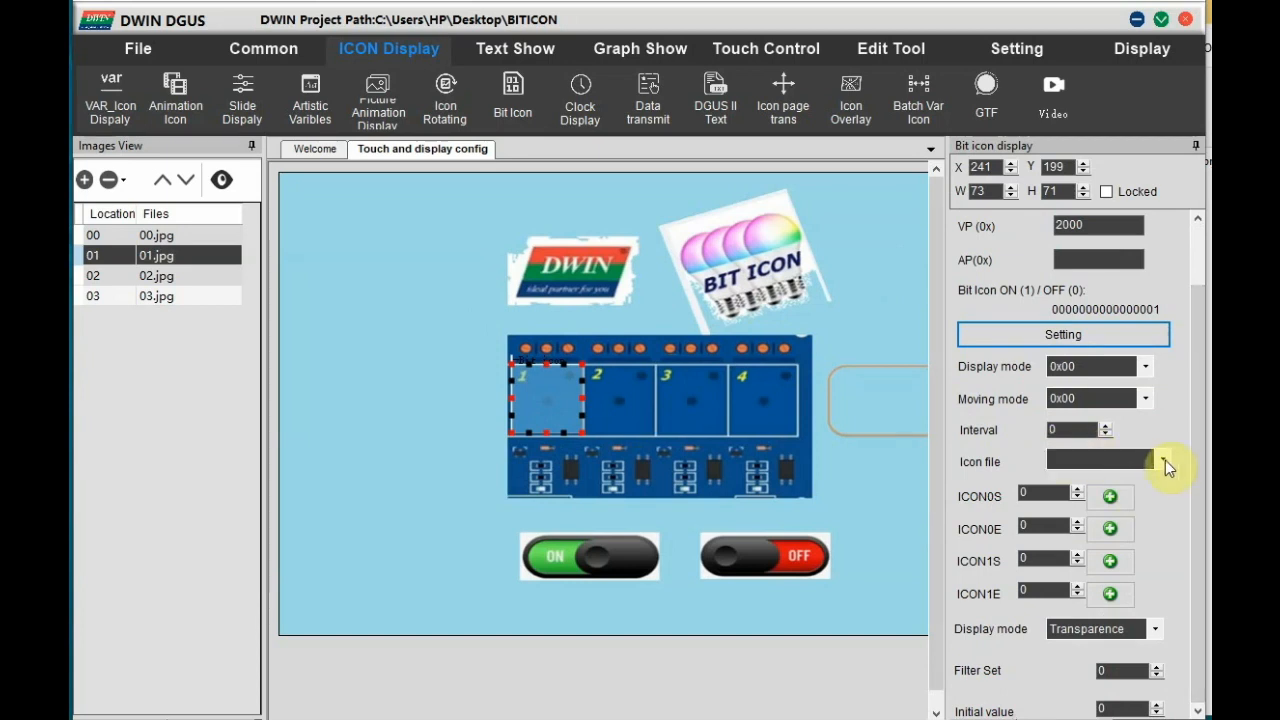
mouse_move(1168, 464)
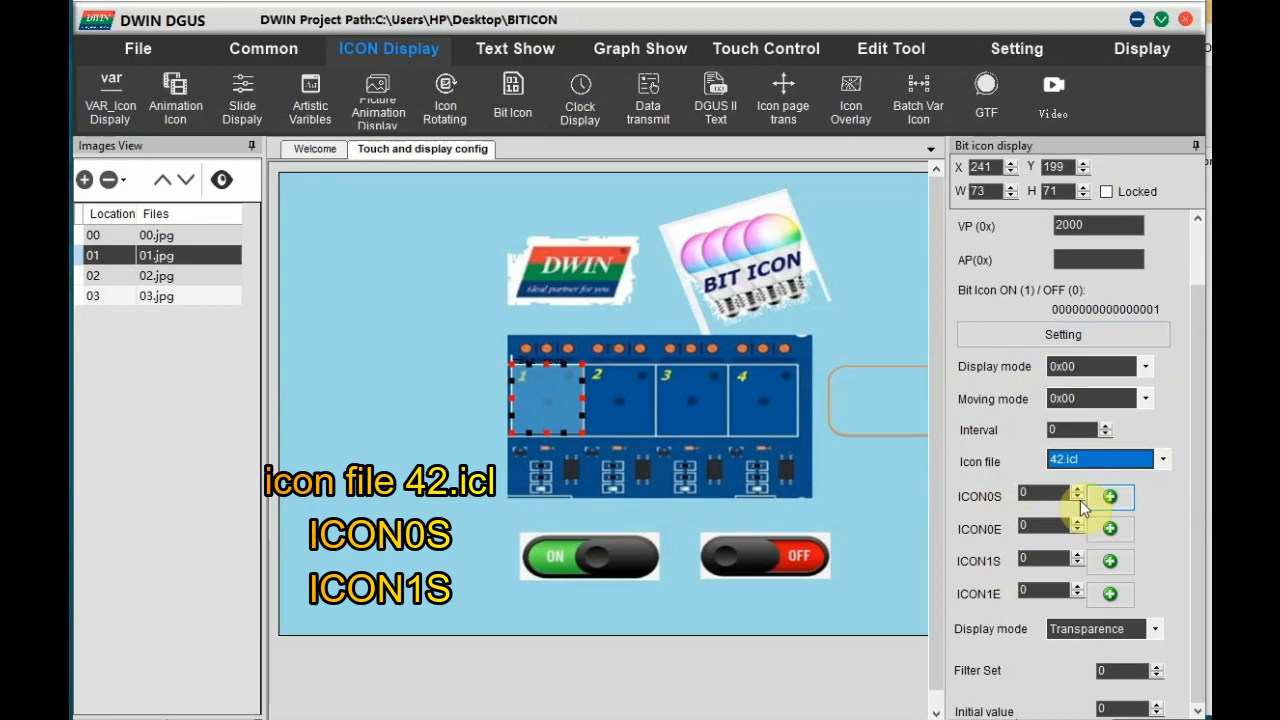
Set ICON0S to OFF icon 3 and ICON1S to ON icon 4 from 42.icl
click(1108, 496)
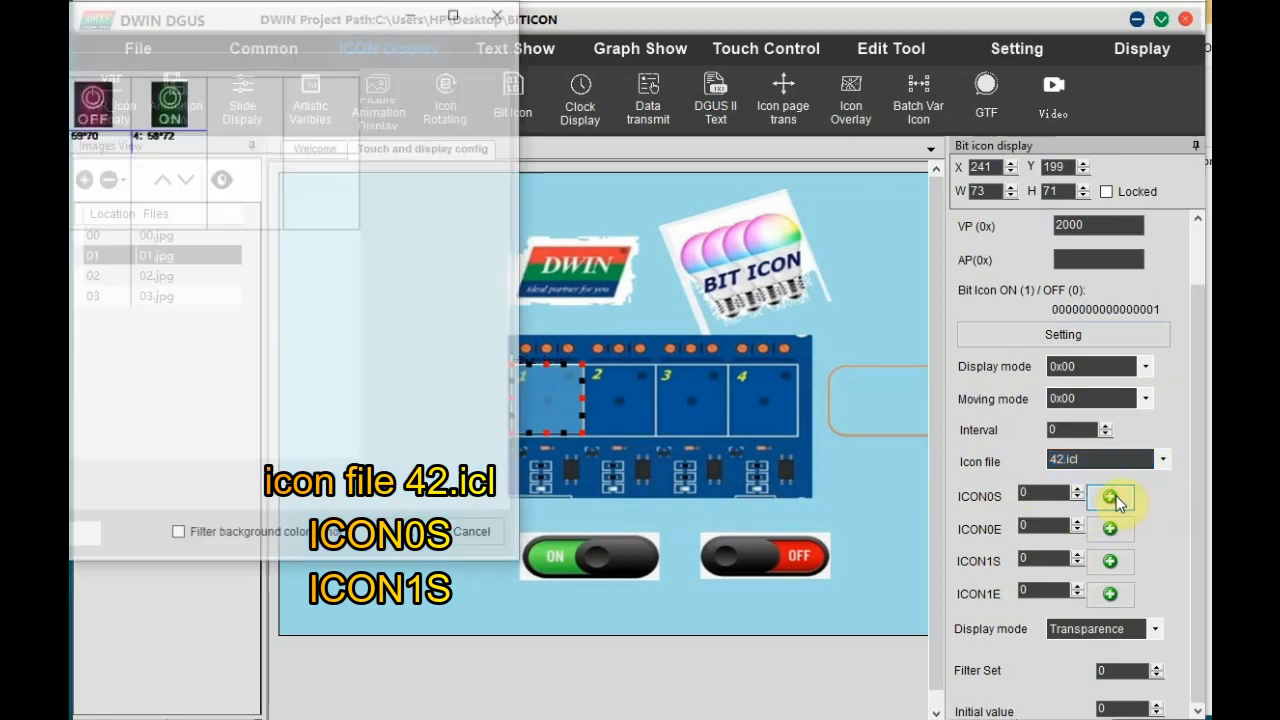
click(1110, 496)
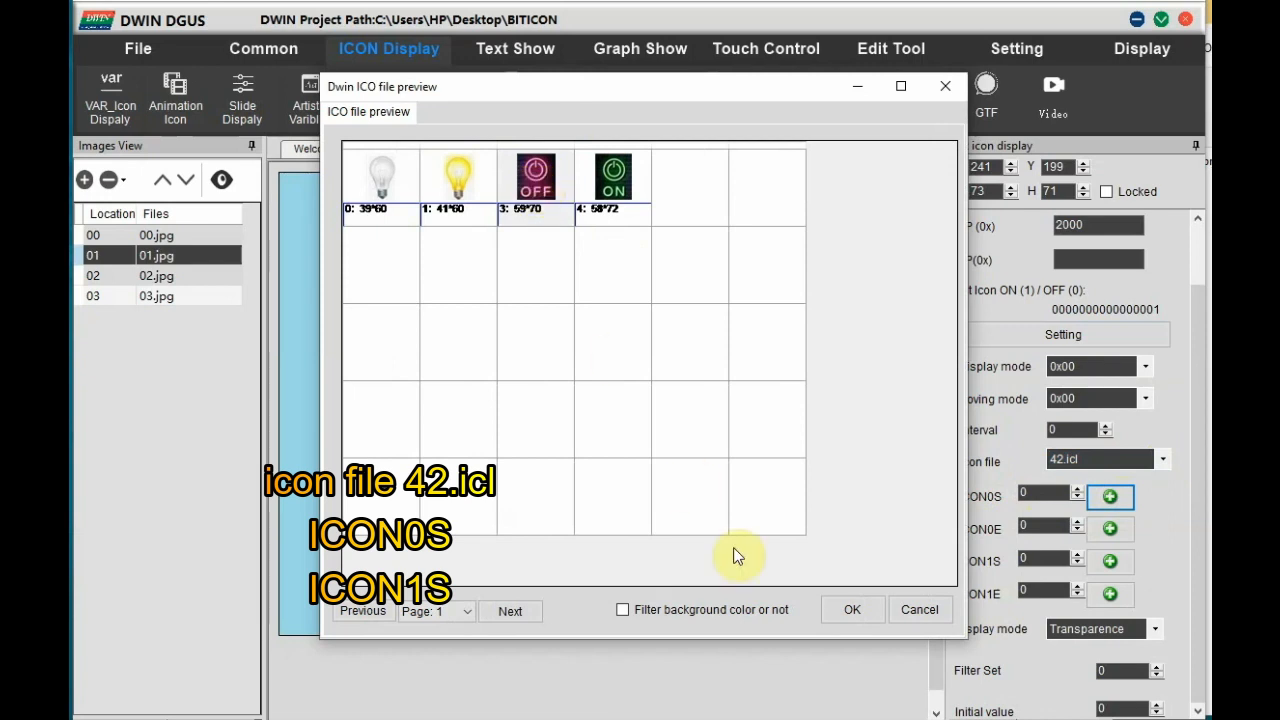
click(852, 608)
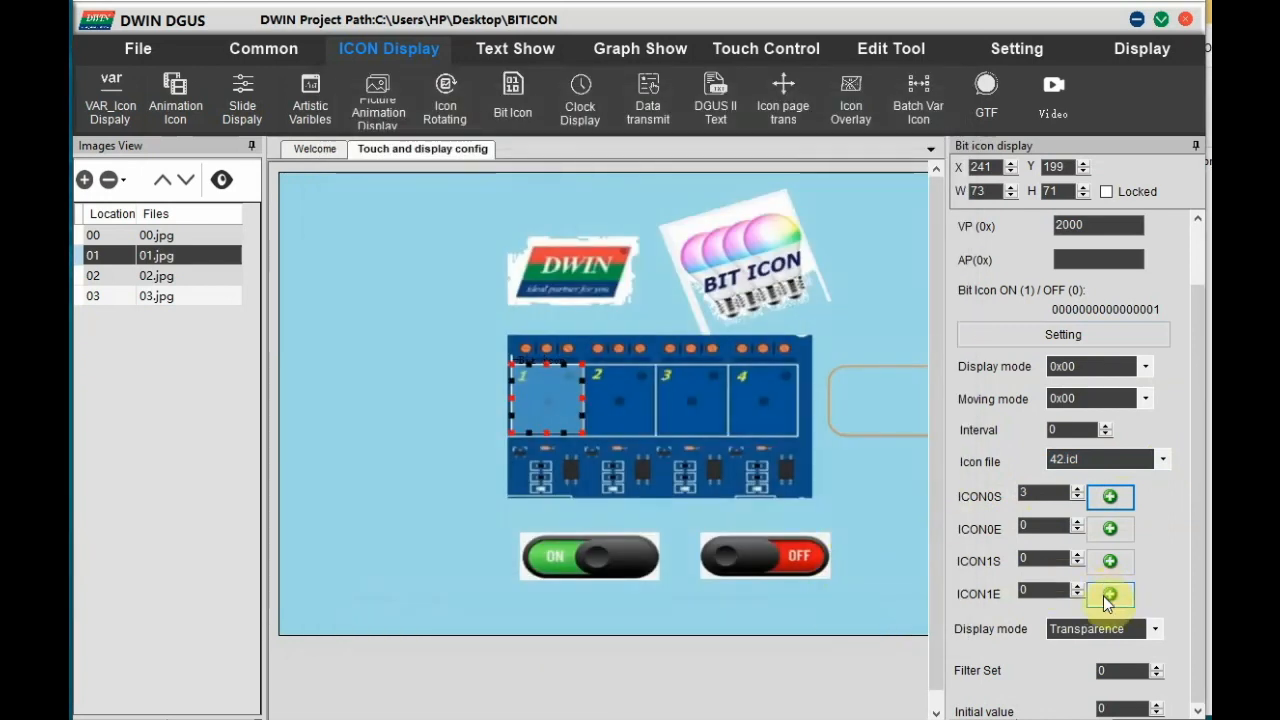
click(1110, 592)
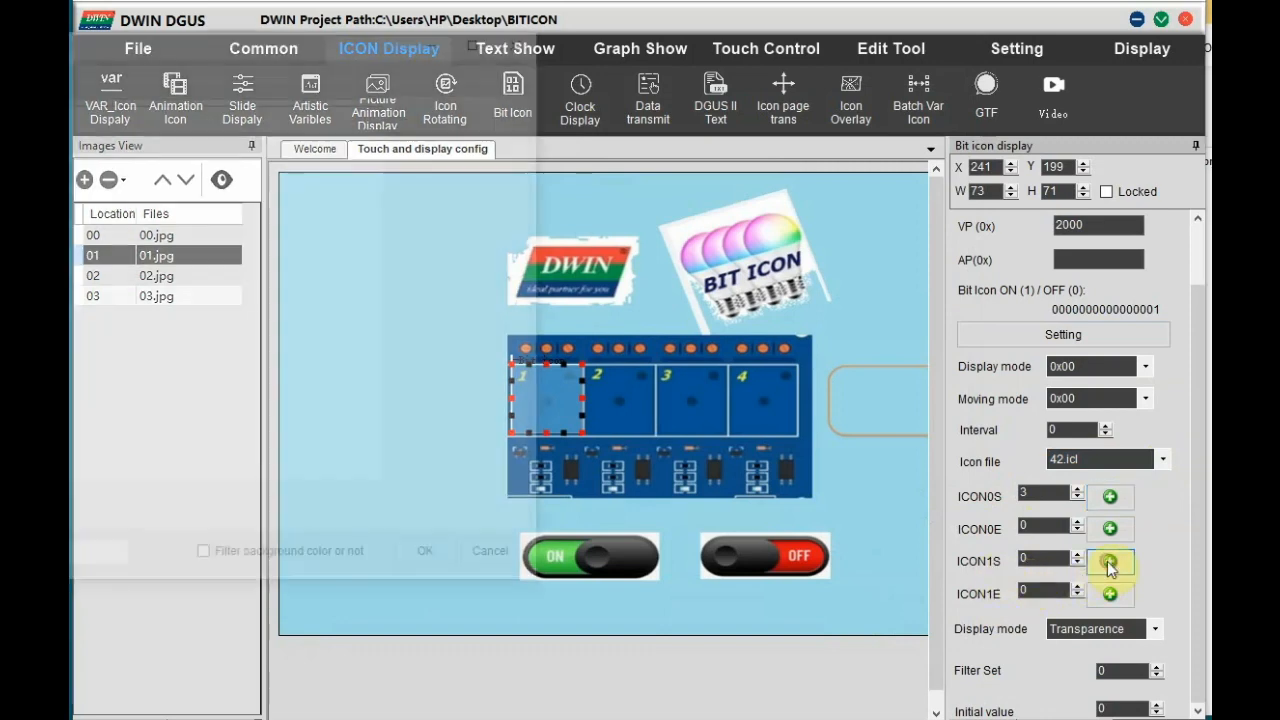
click(1108, 560)
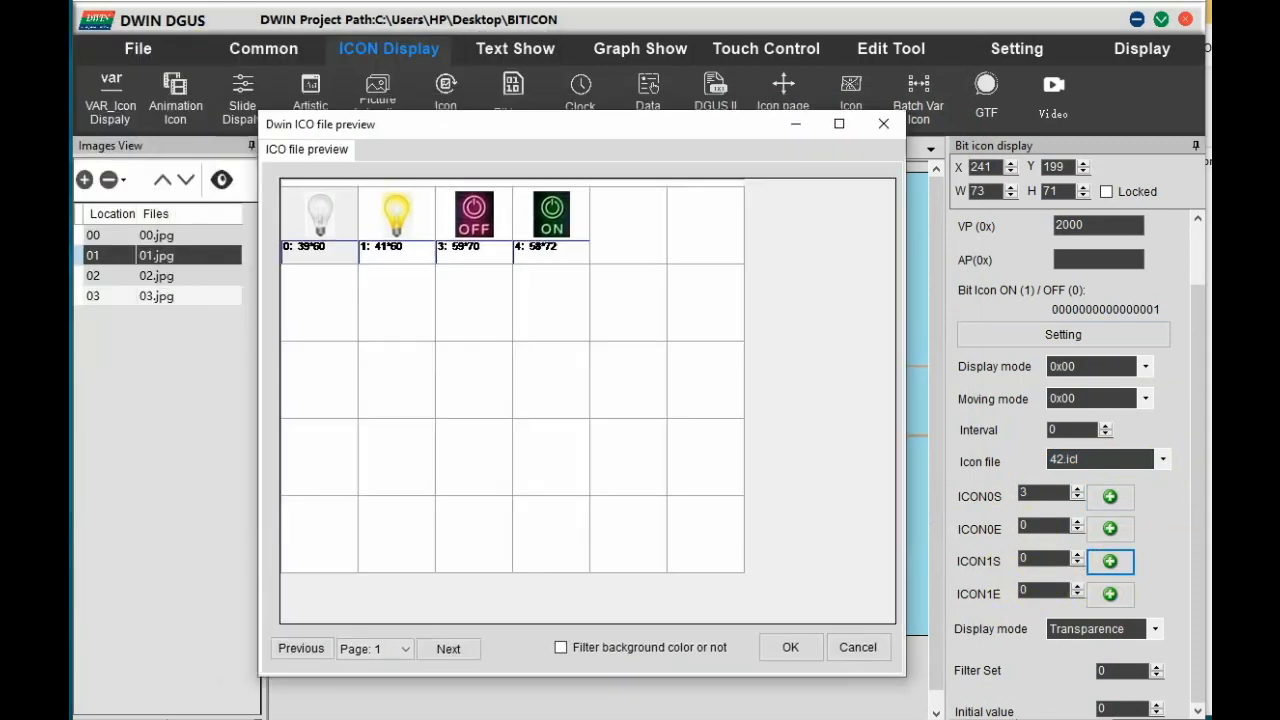
click(790, 648)
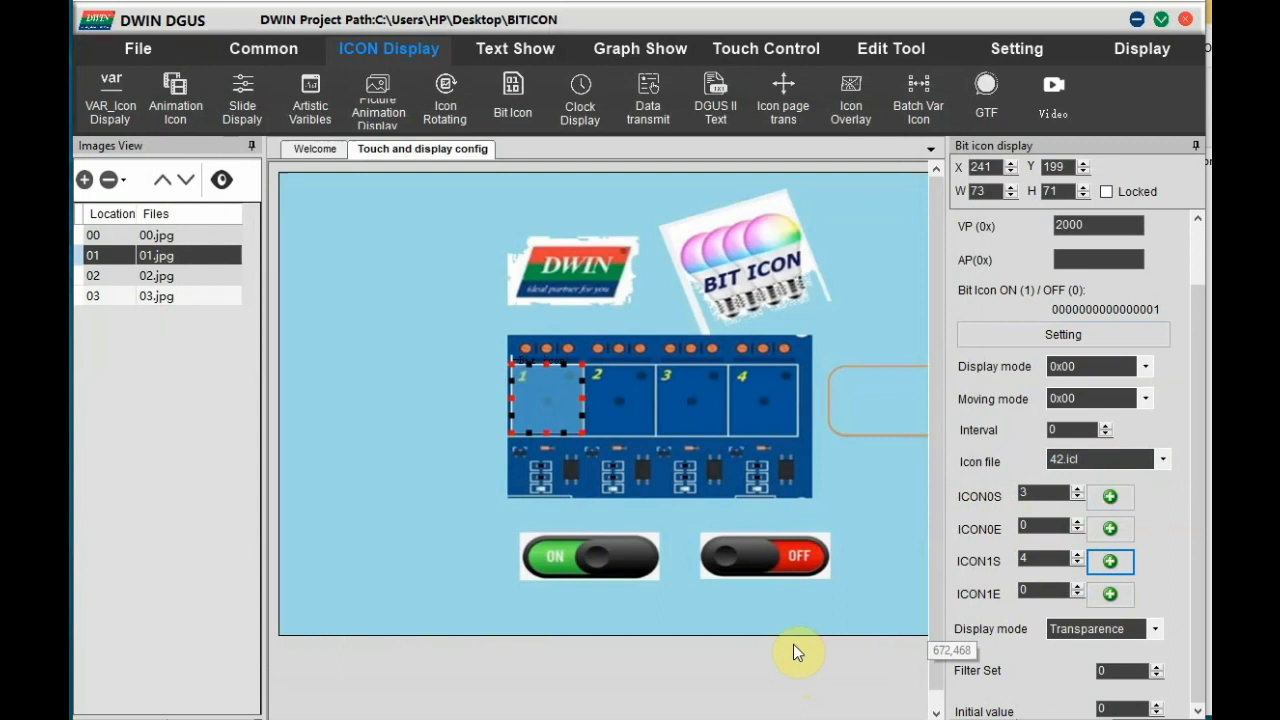
mouse_move(1176, 592)
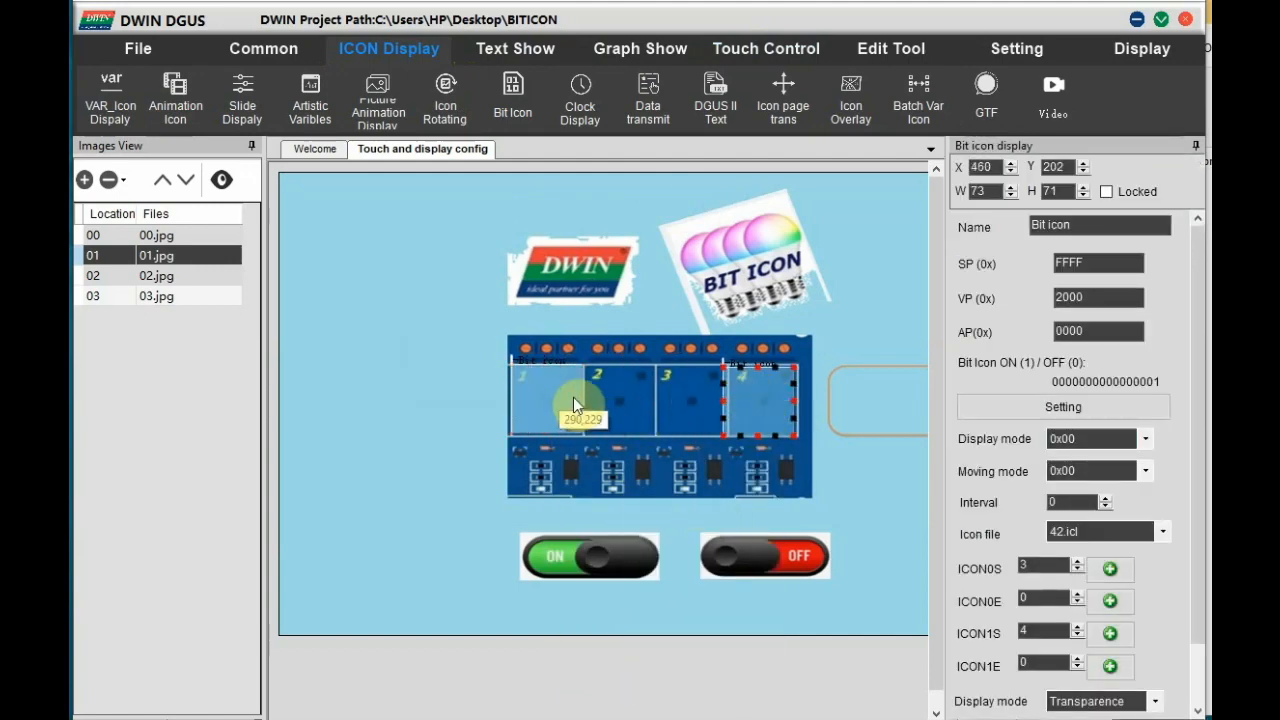
Duplicate the bit icon over relays 2–4 and assign each its own bit on VP 2000
right_click(576, 404)
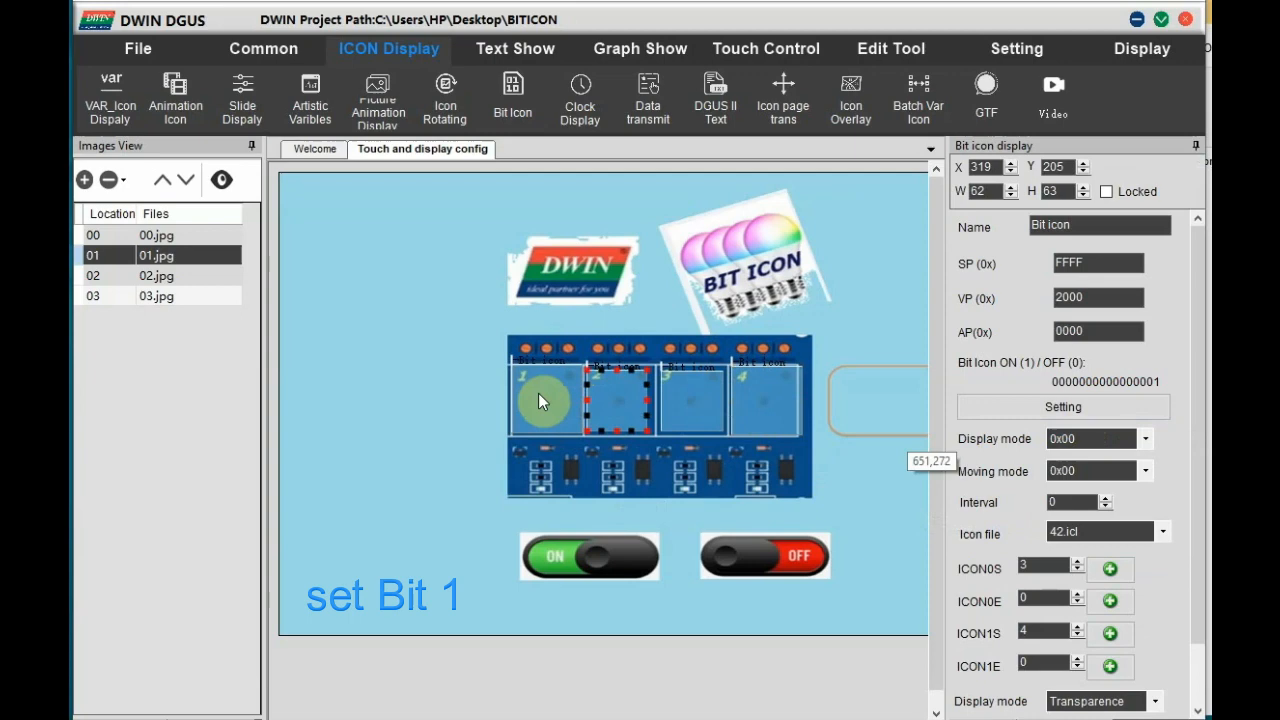
click(1062, 406)
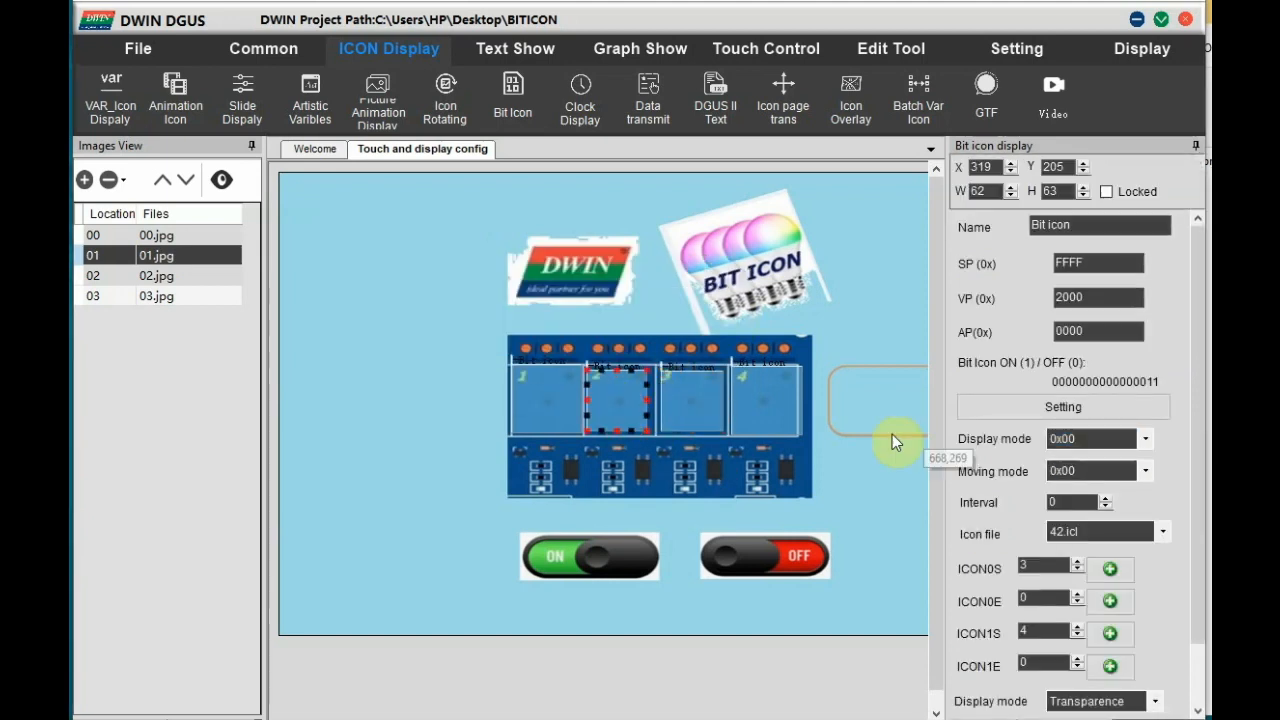
click(1062, 406)
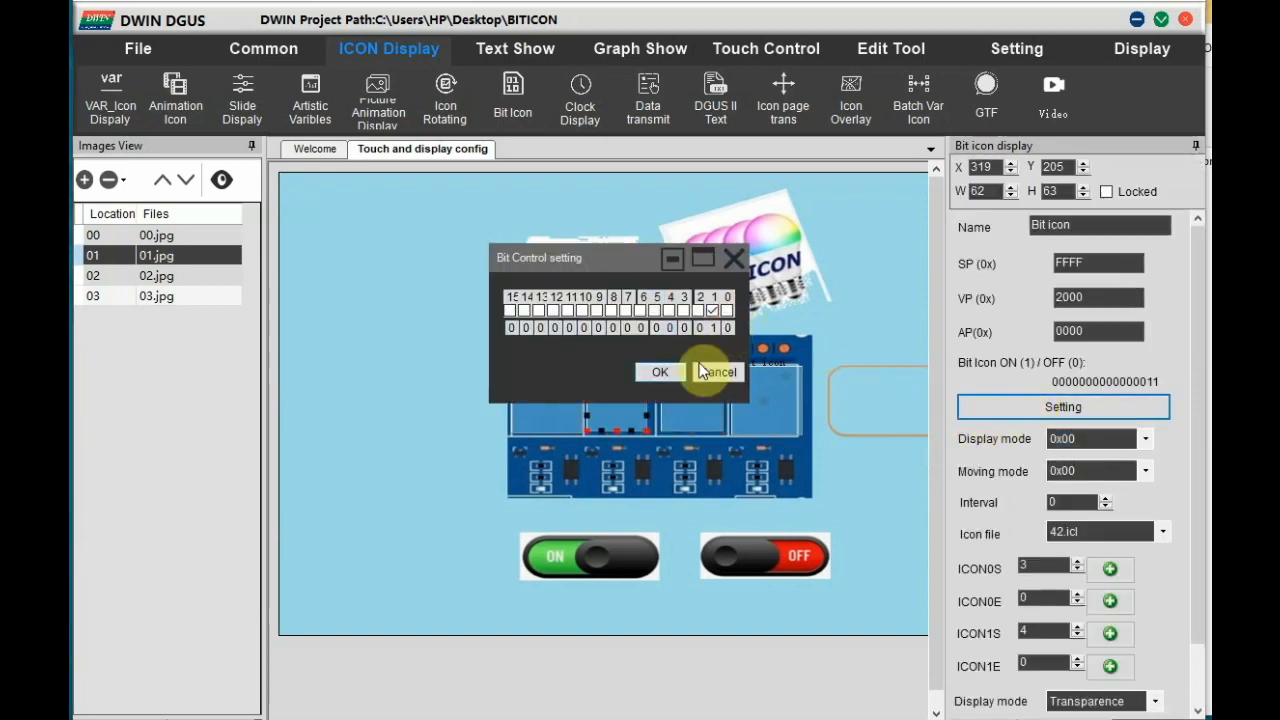
click(660, 370)
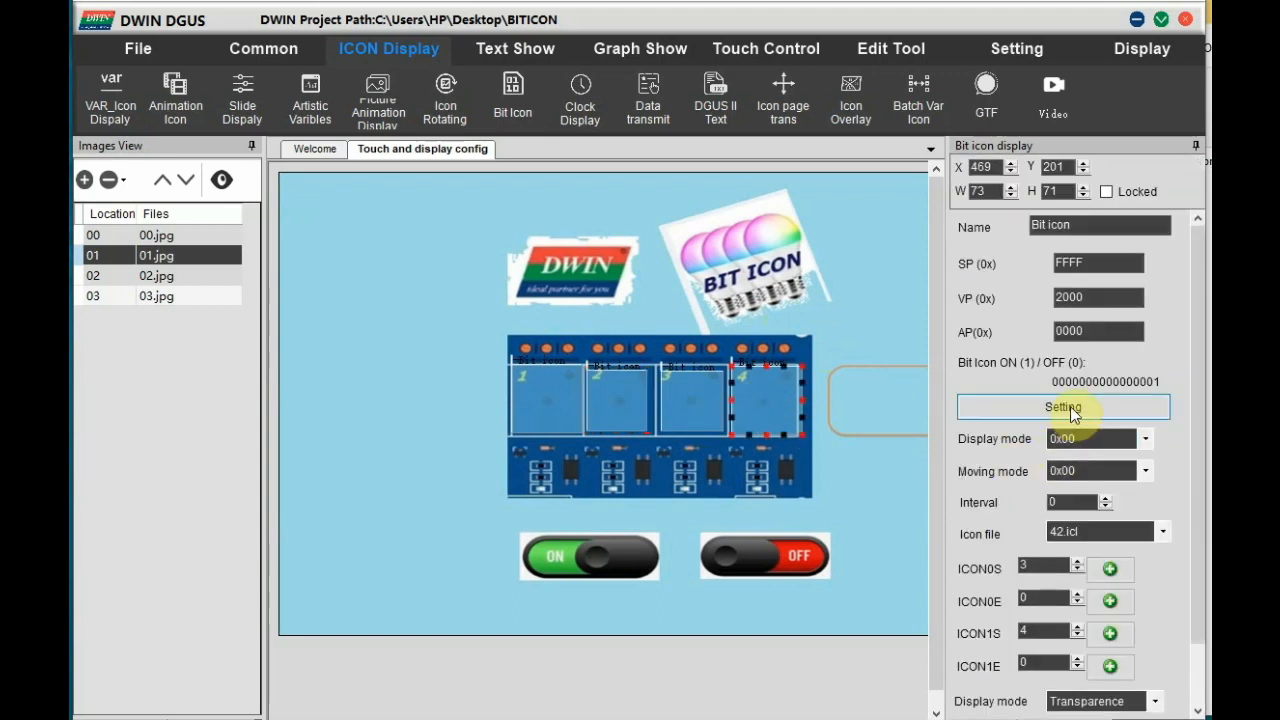
click(1062, 406)
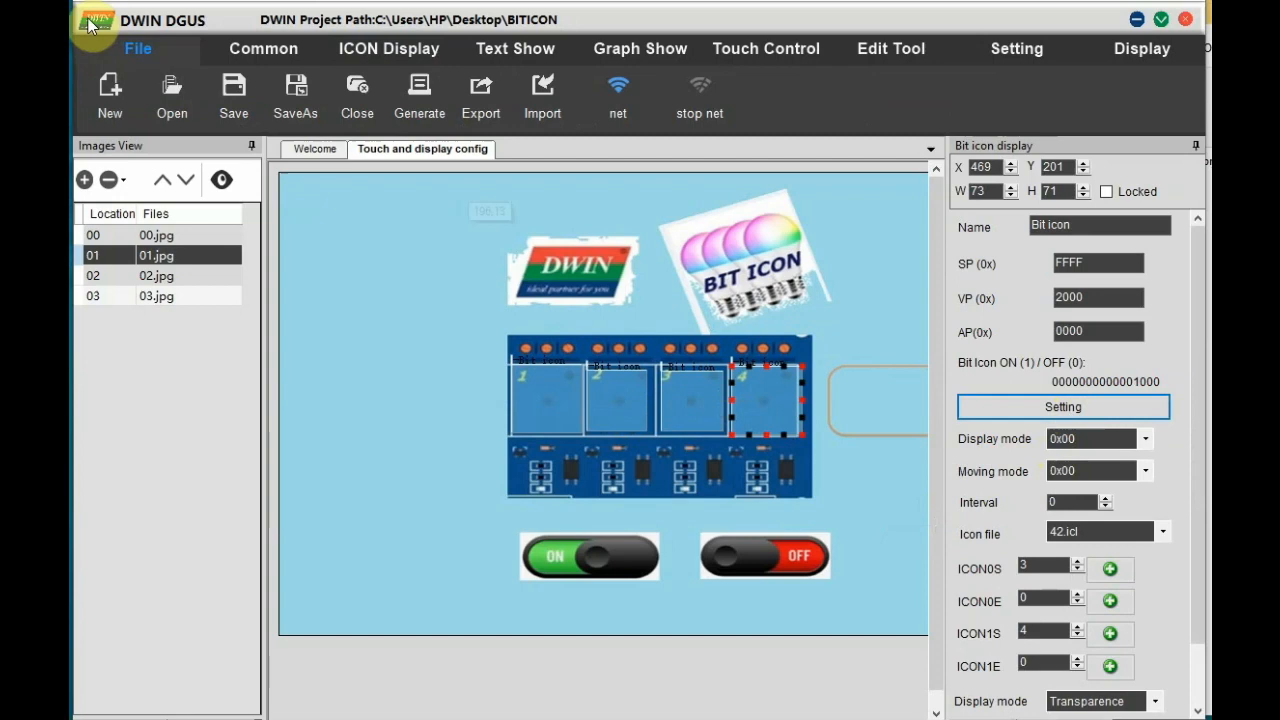
Save the project and dismiss the save confirmation
click(232, 96)
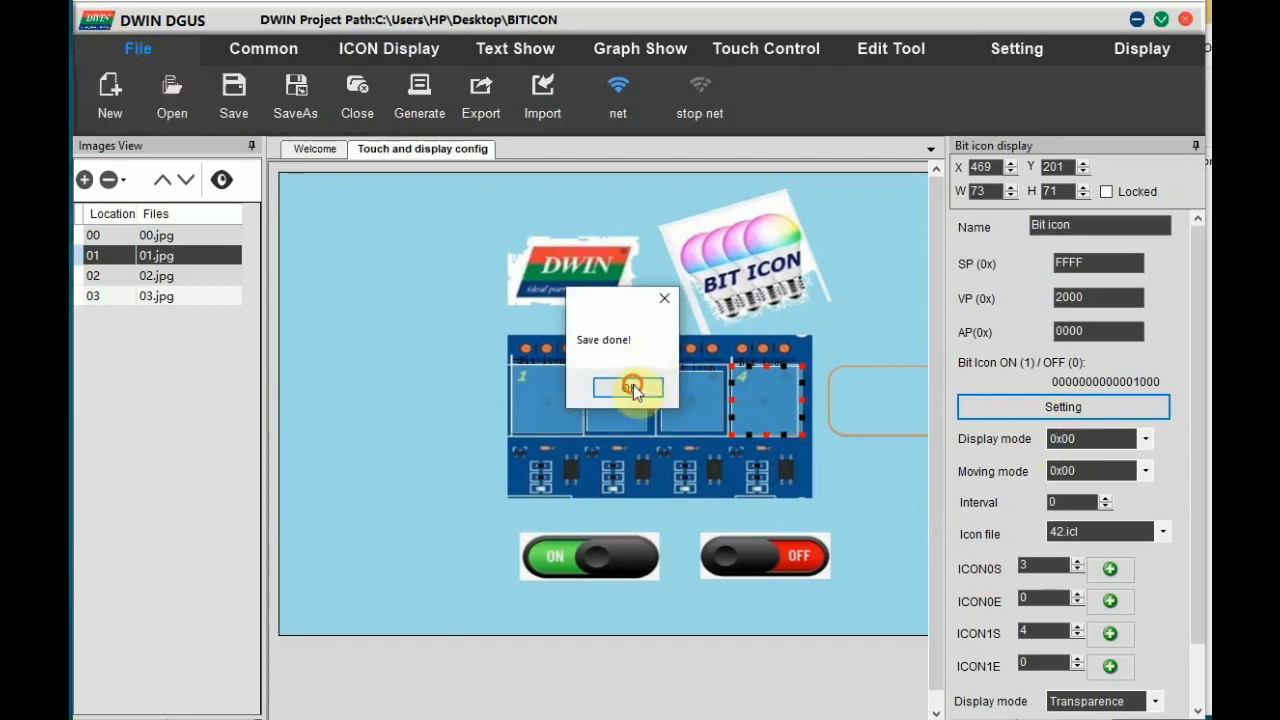
click(766, 48)
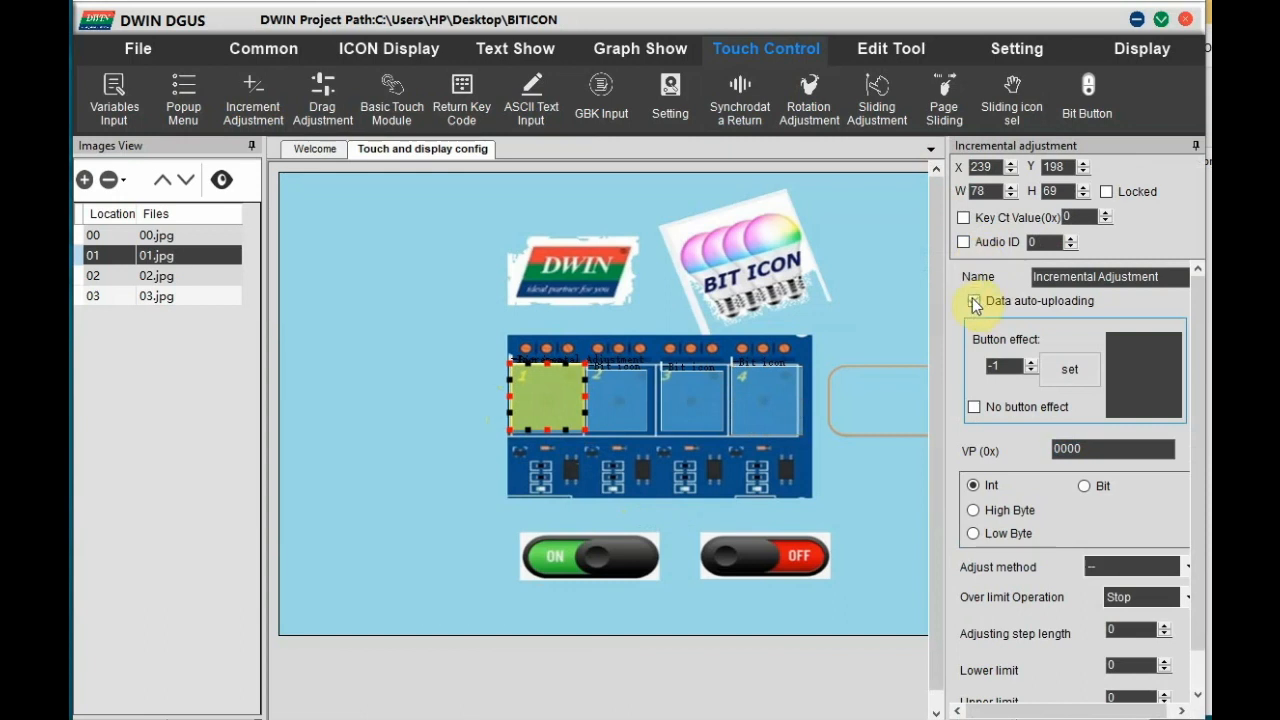
Make relay 1's incremental touch toggle auto-upload VP 2000 bit 0, ++ method, Cycle, limits 0–1
click(974, 300)
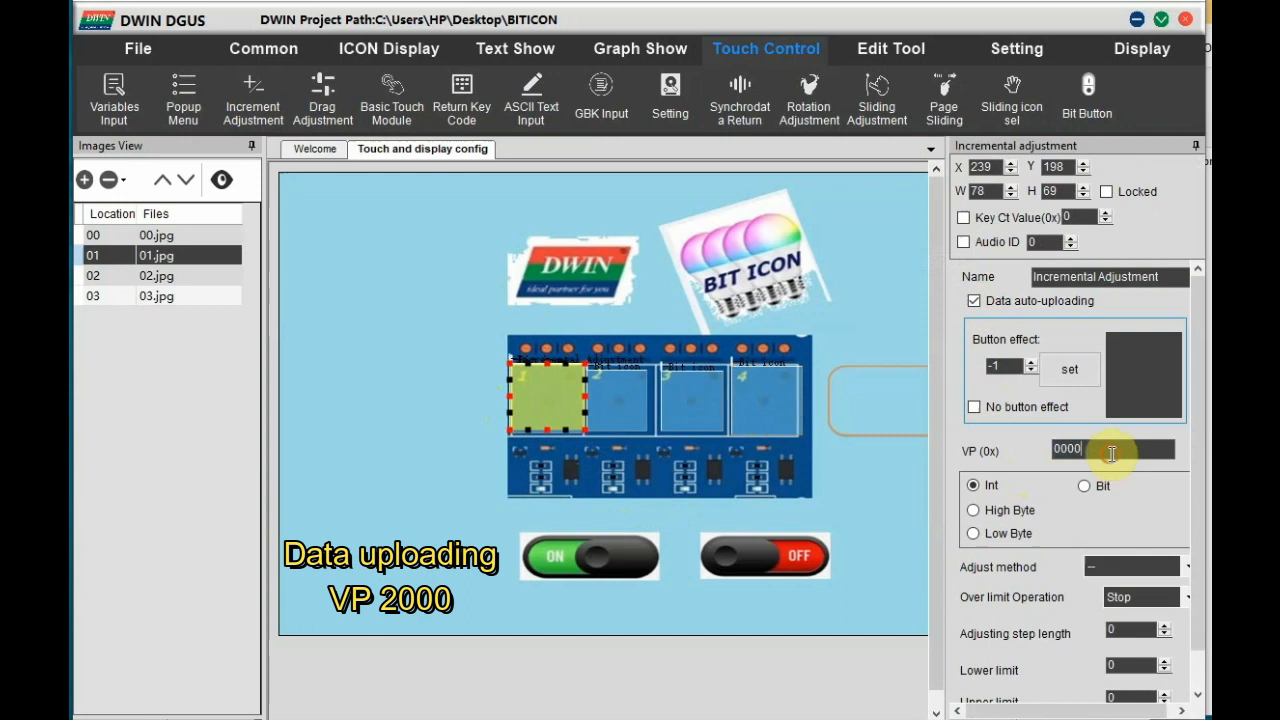
mouse_move(912, 440)
text(2000)
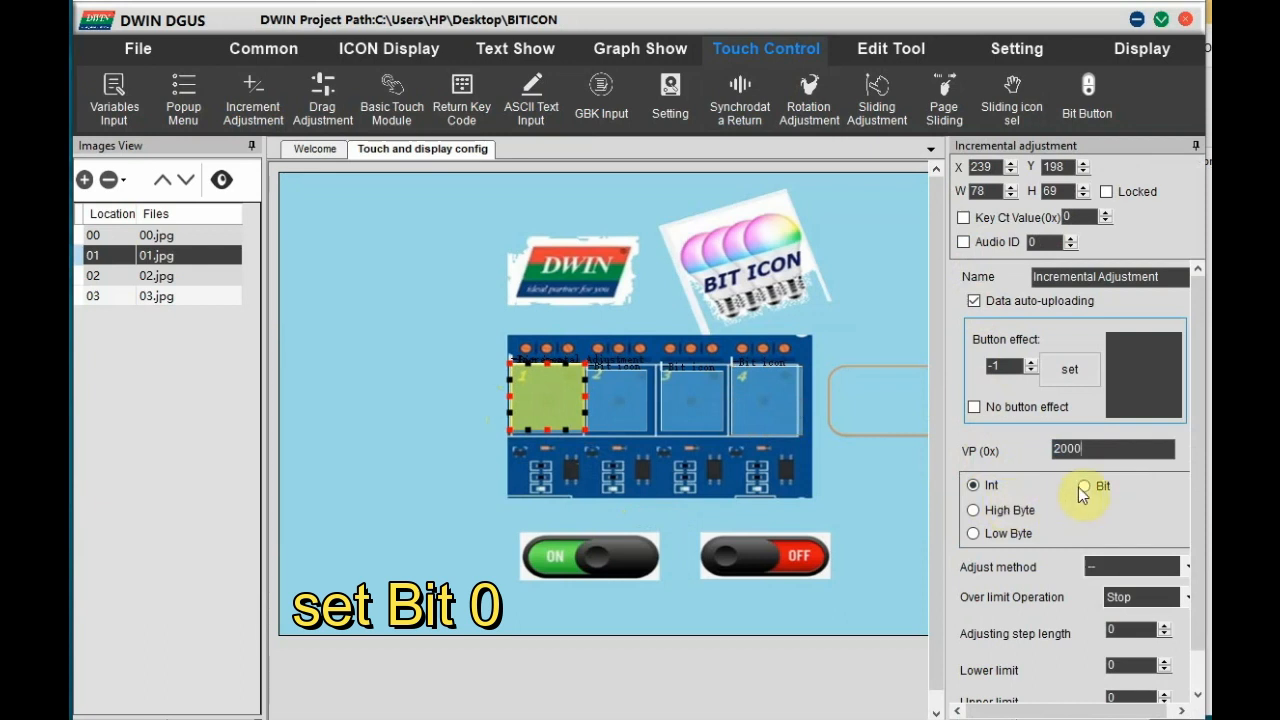
click(1084, 486)
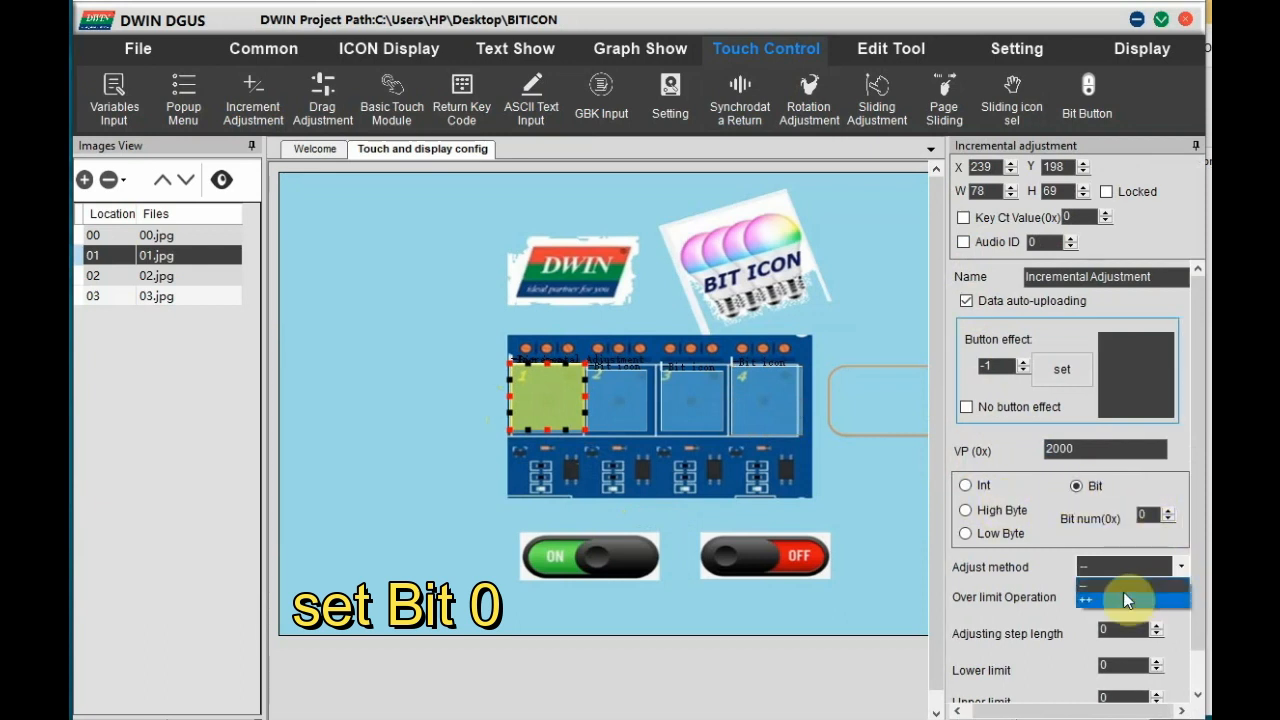
click(1180, 596)
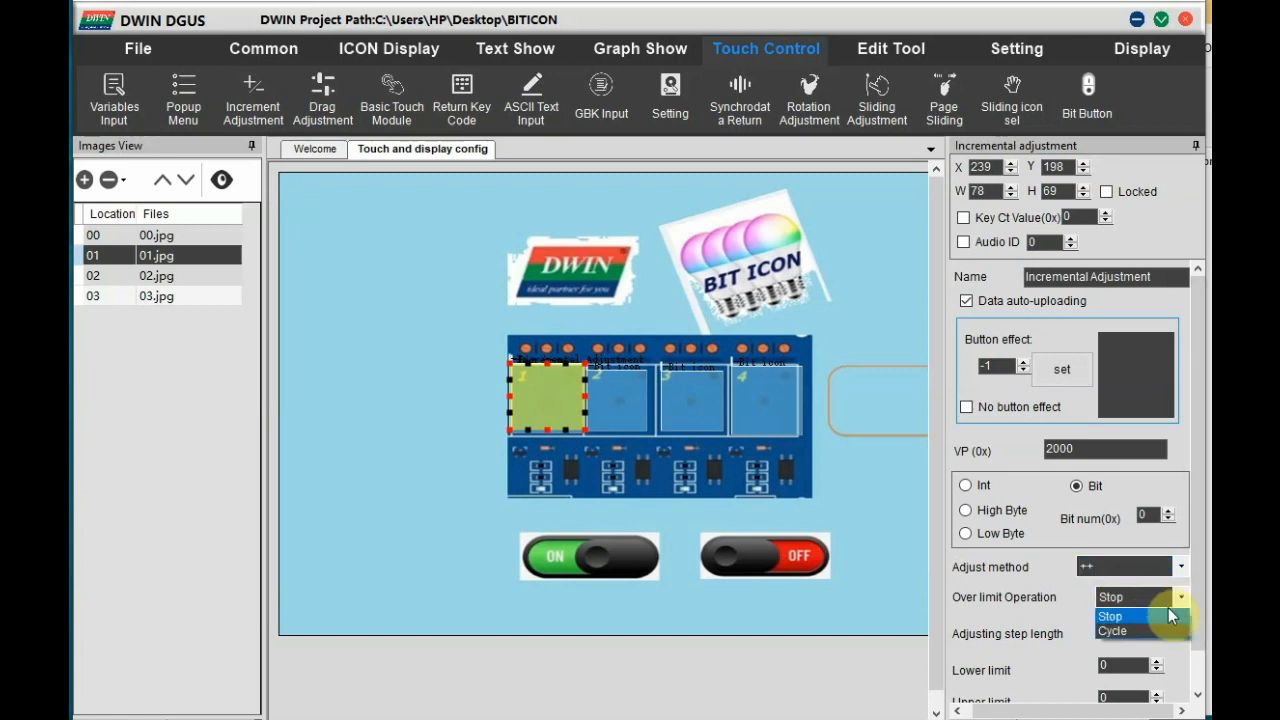
click(1112, 630)
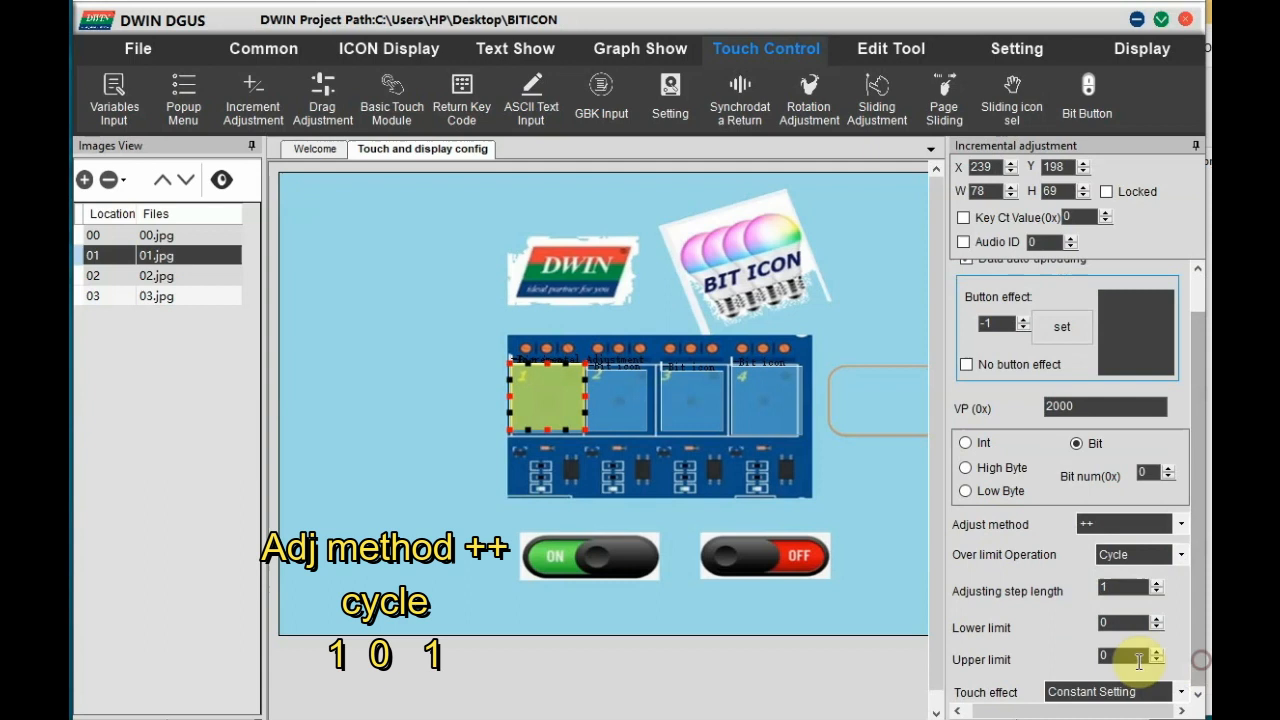
click(1156, 652)
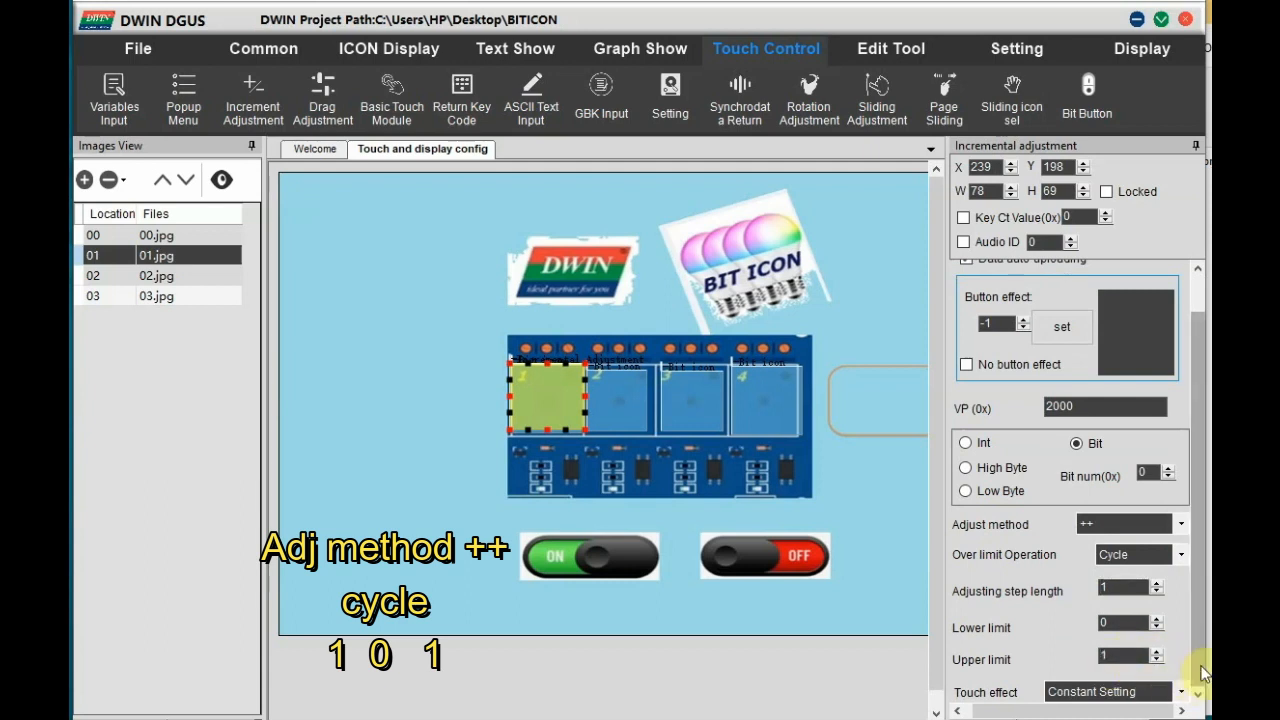
click(136, 48)
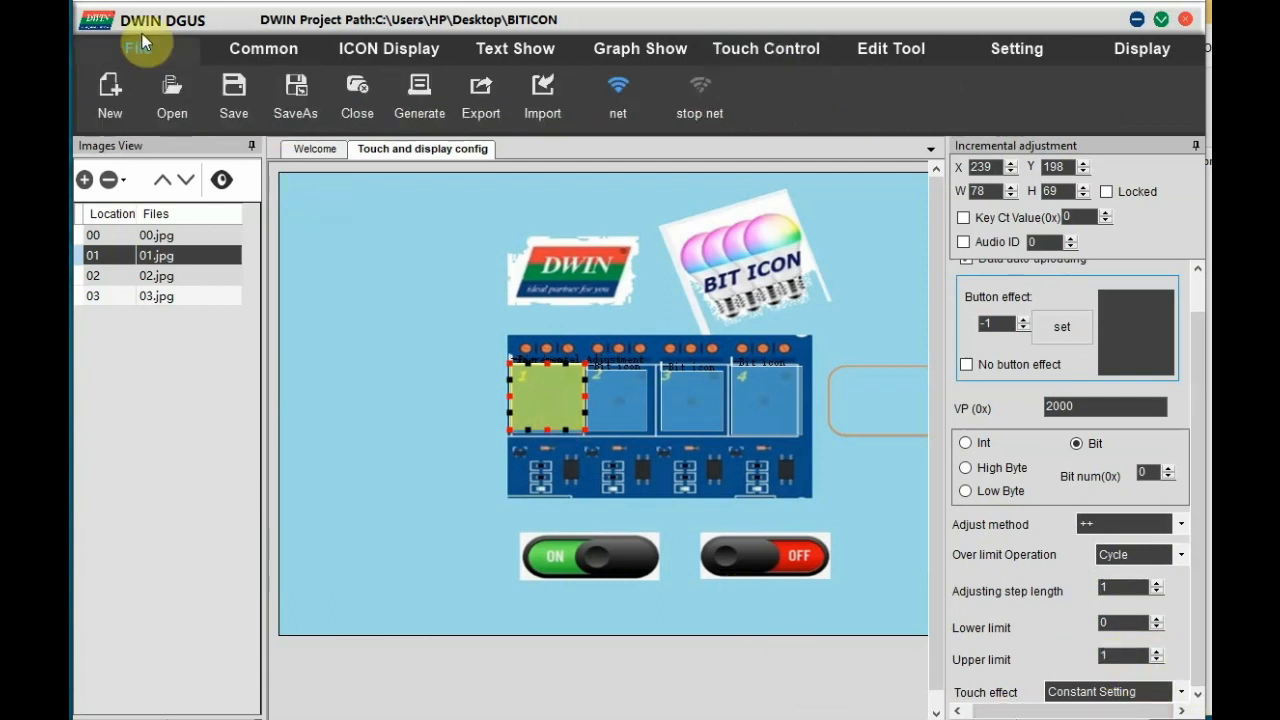
Set the relay 2–4 incremental toggles to bit mode on VP 2000, relay 4 on bit 3, and save
click(1140, 48)
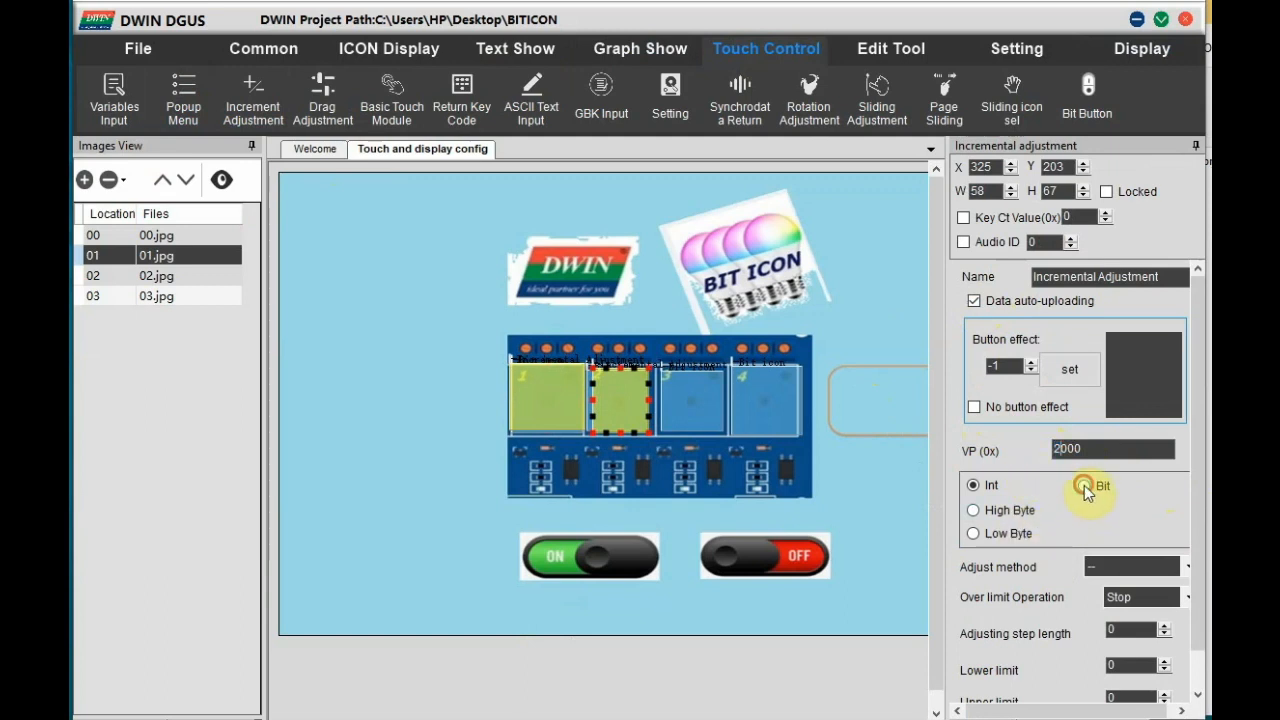
click(1084, 486)
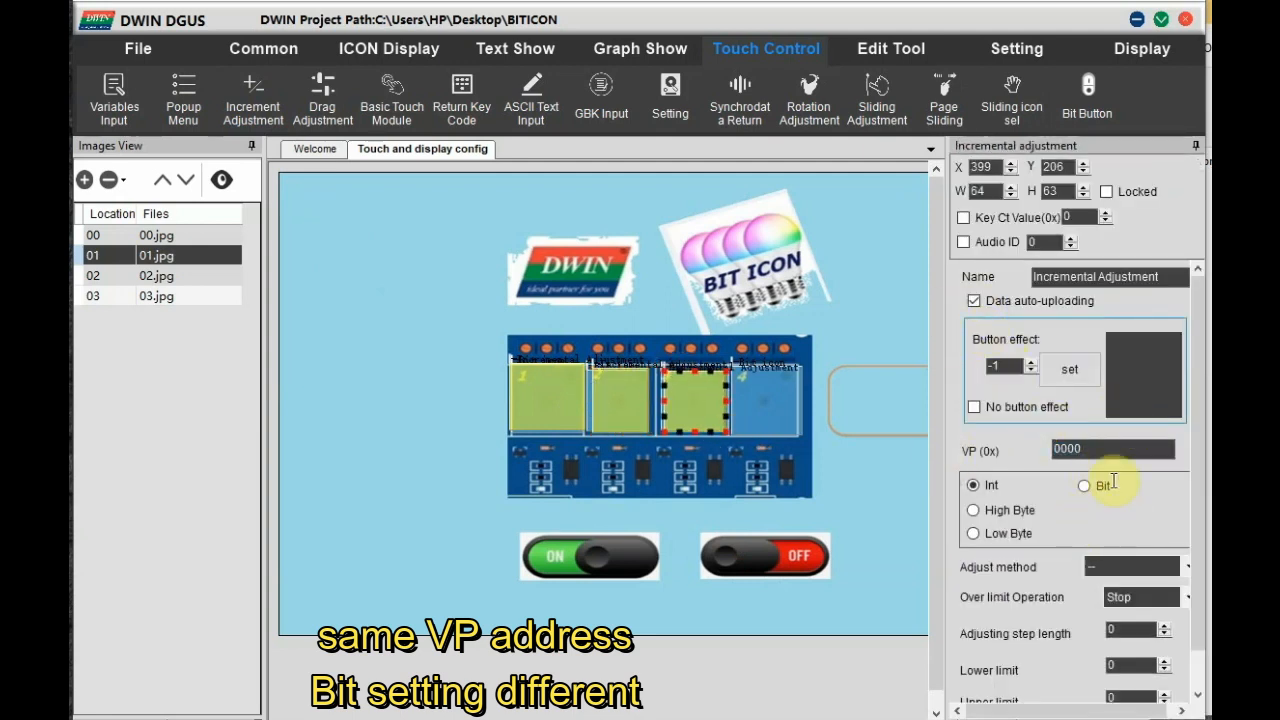
click(1084, 486)
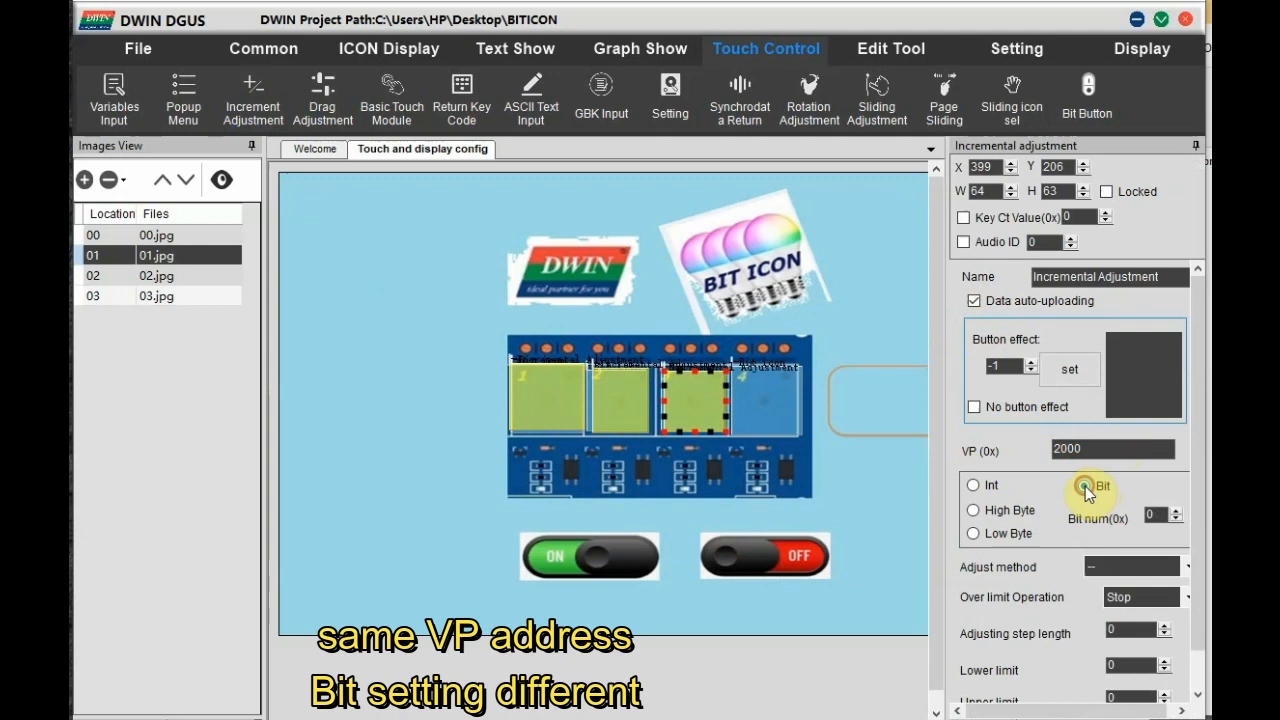
click(1084, 486)
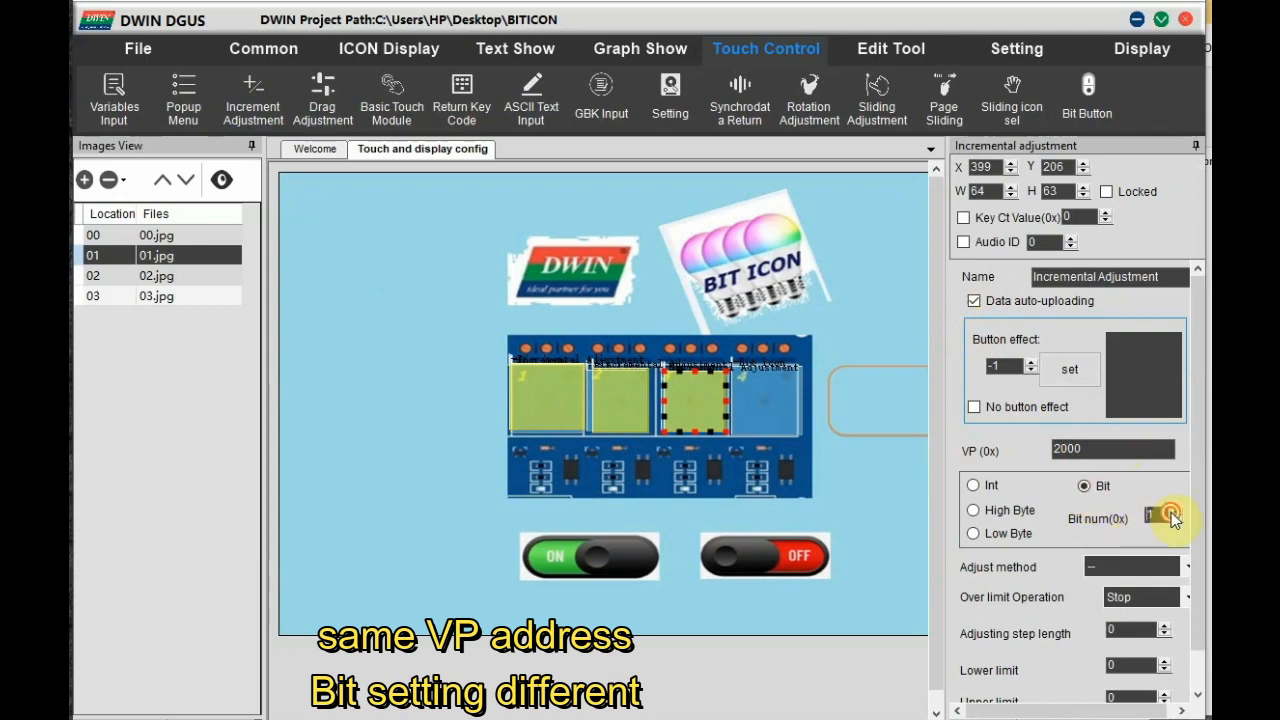
click(1172, 512)
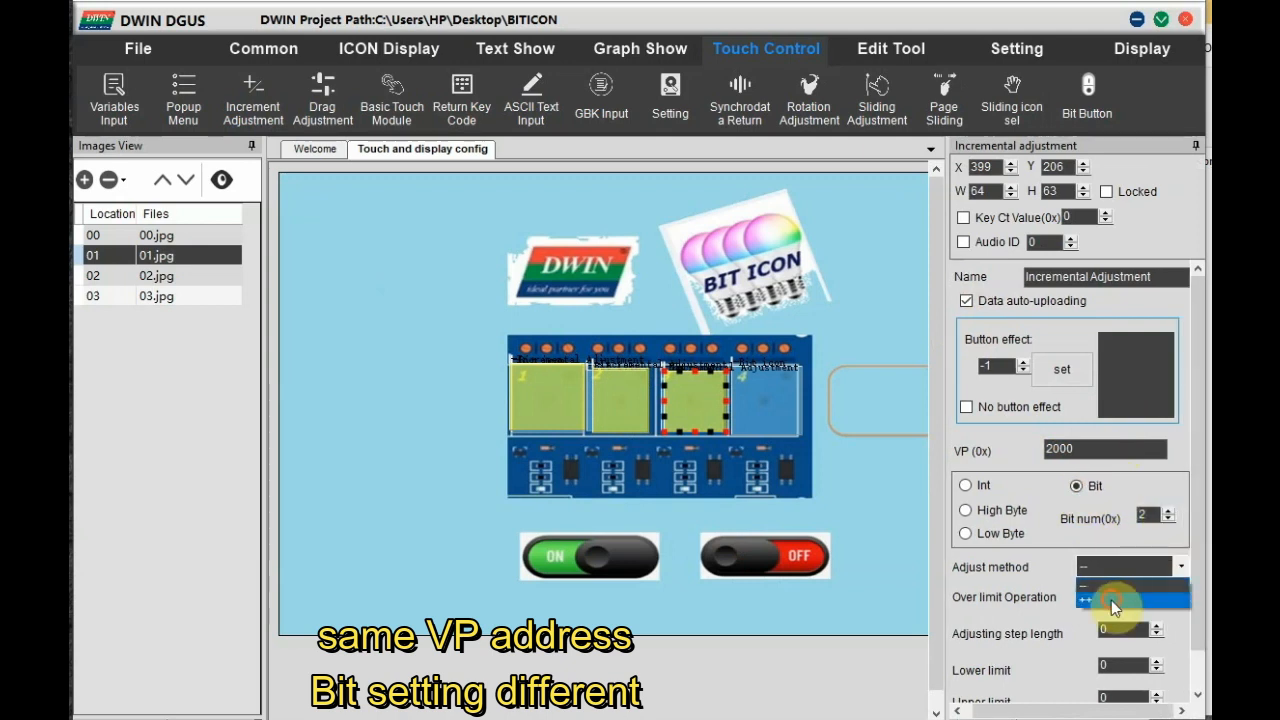
click(1112, 604)
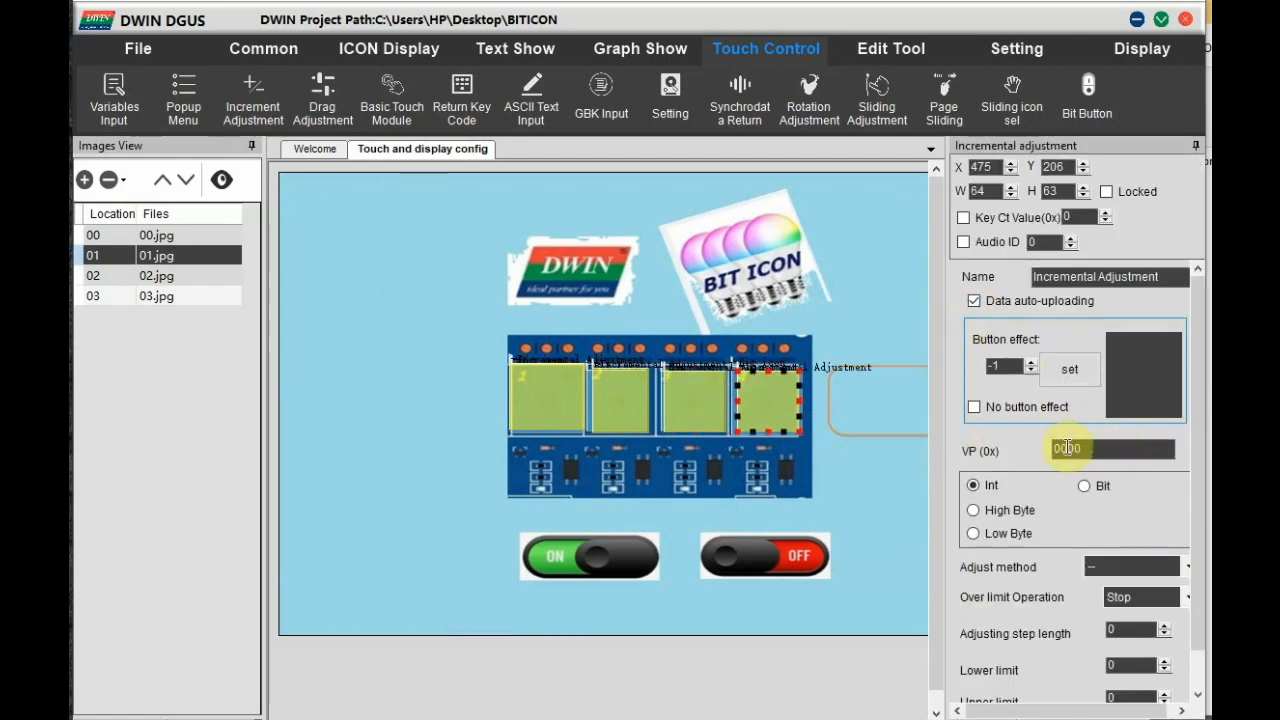
click(1084, 486)
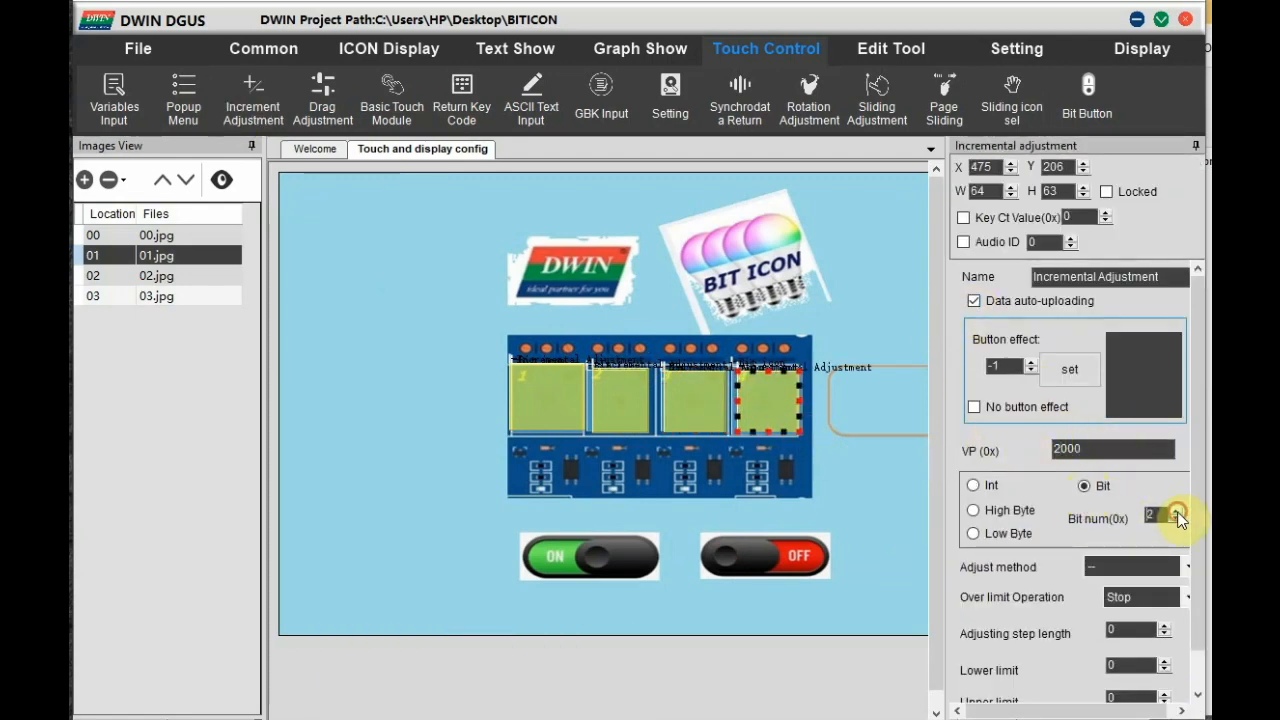
click(1180, 512)
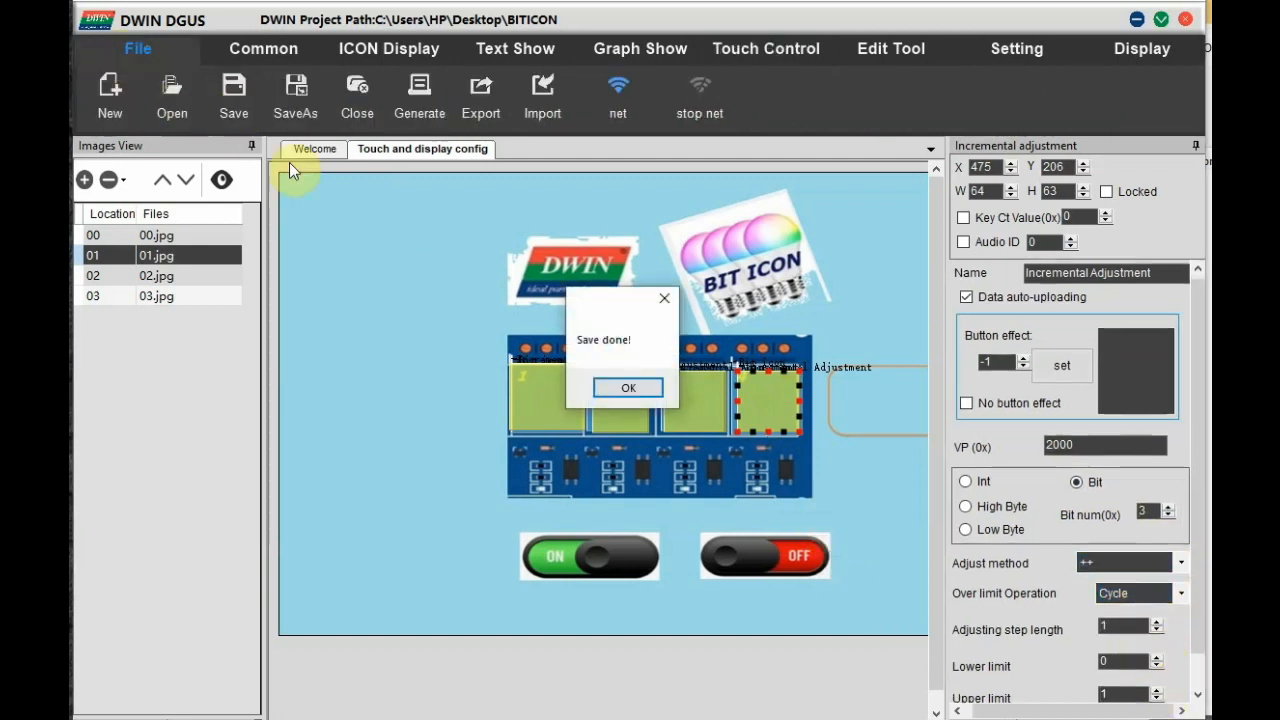
click(628, 388)
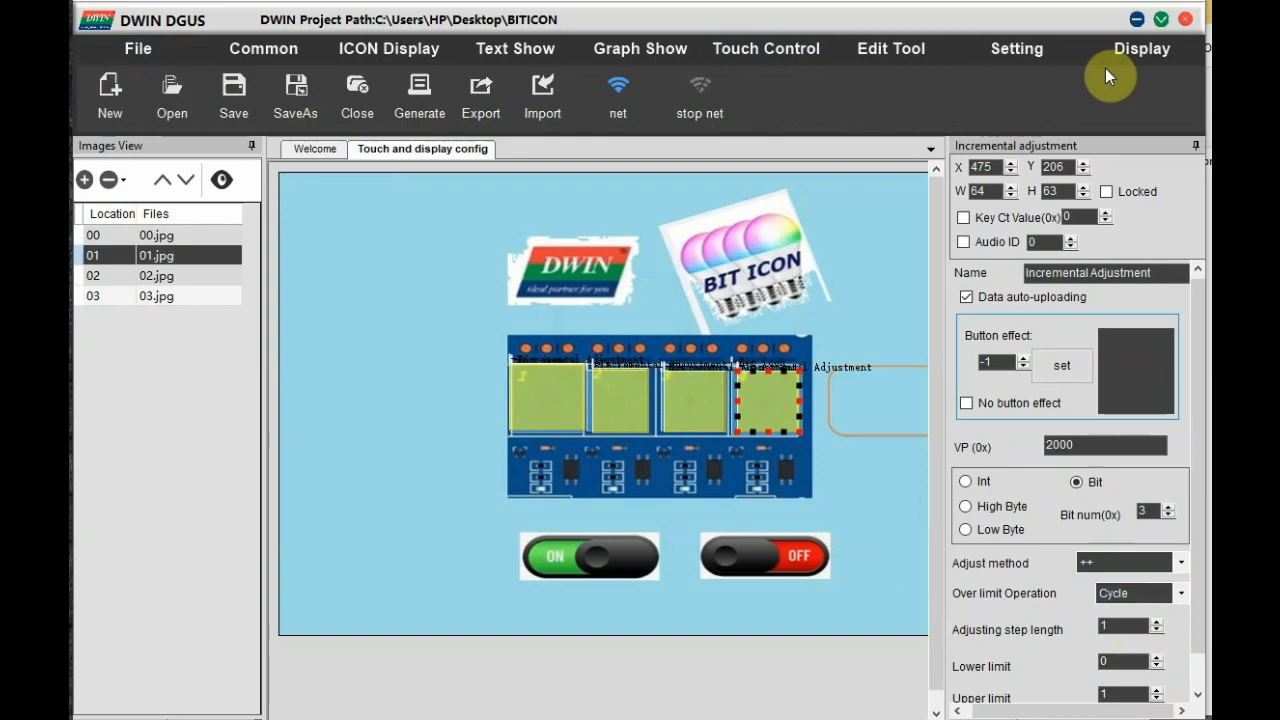
click(1140, 48)
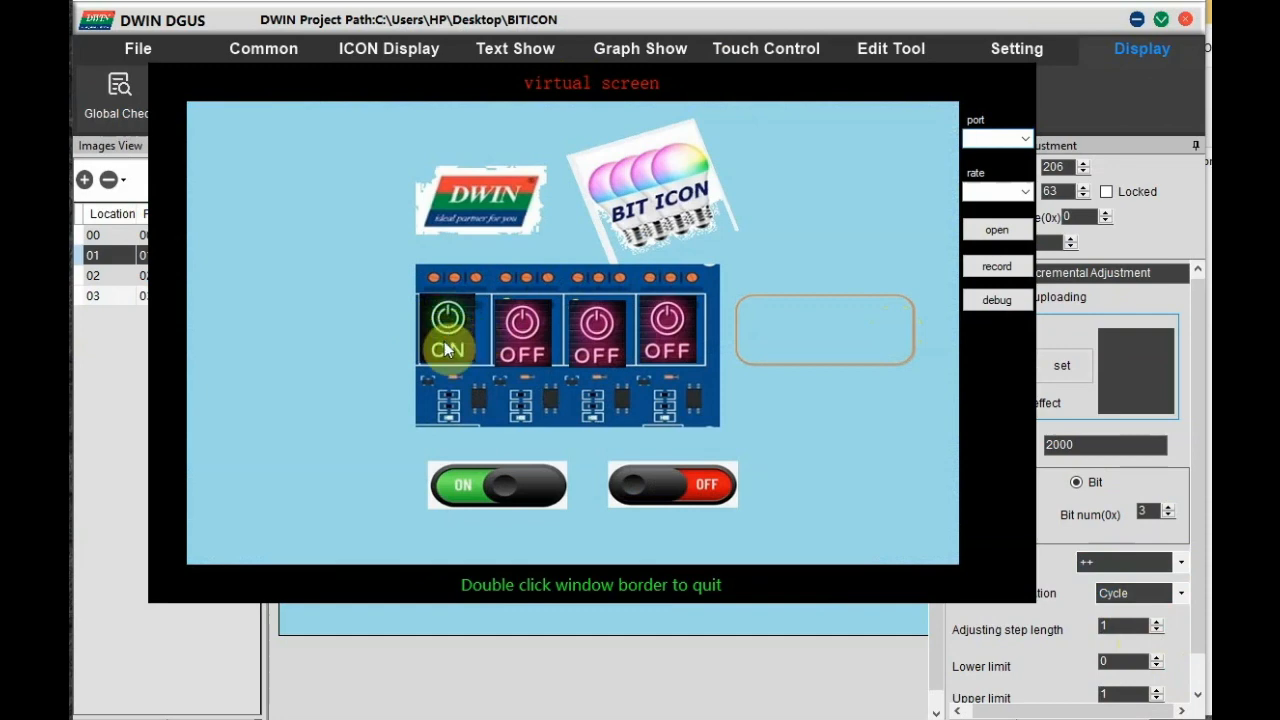
click(596, 330)
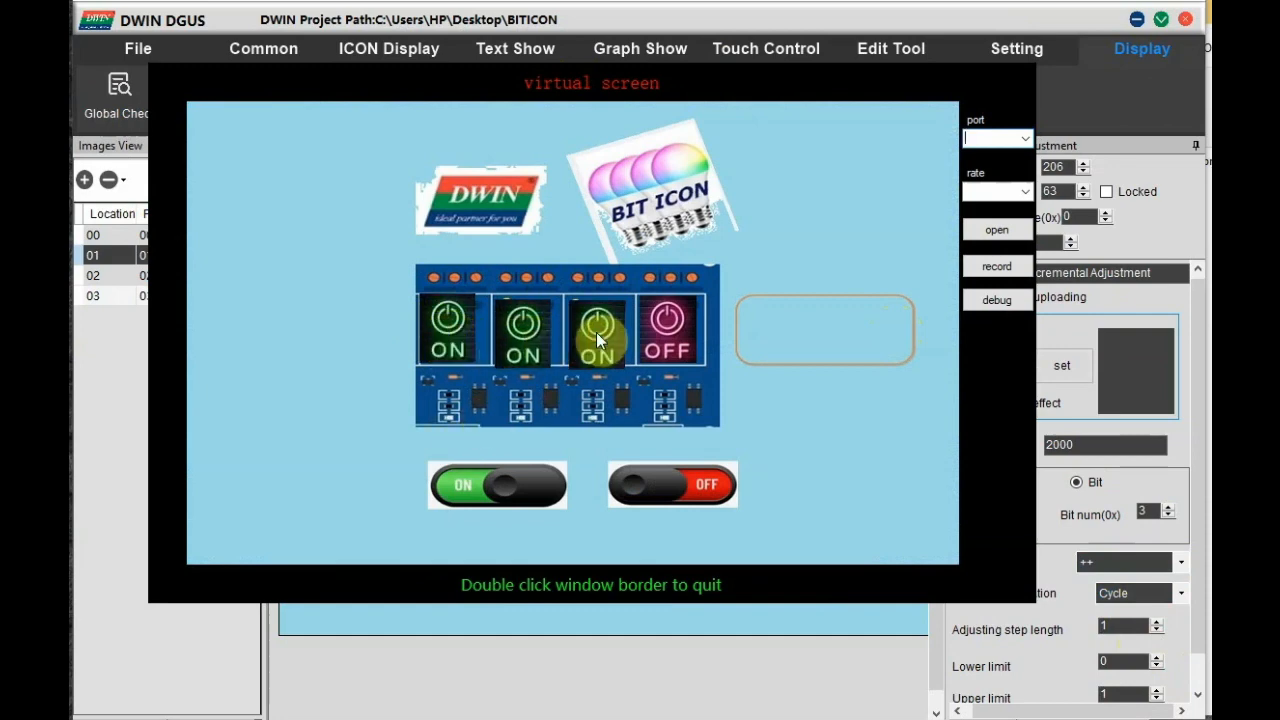
click(596, 330)
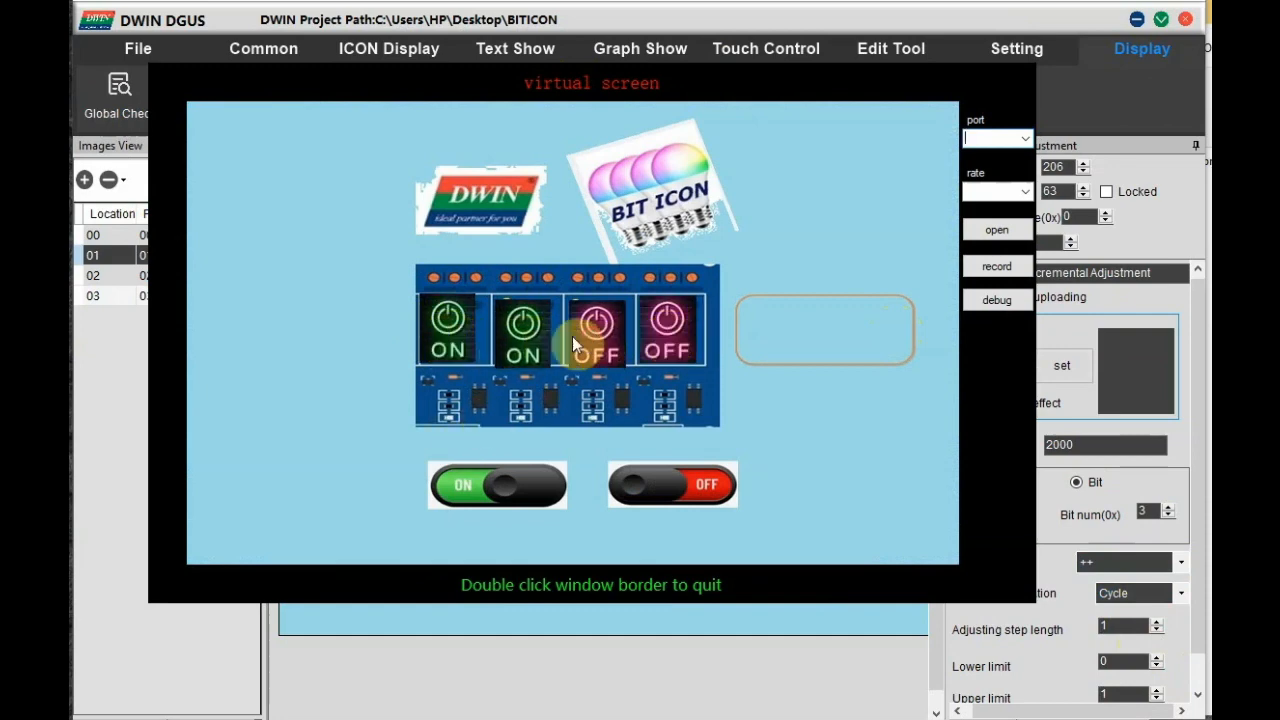
click(490, 486)
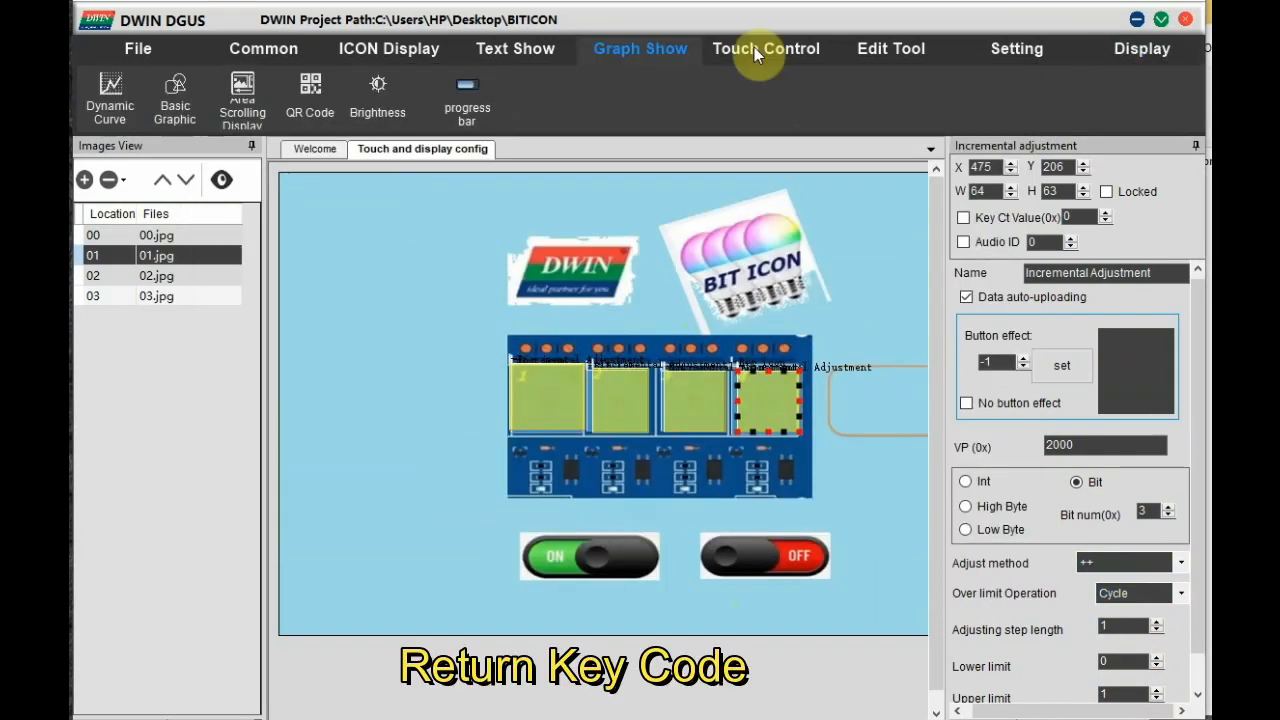
Place a Return Key Code area over the ON switch with data auto-uploading enabled
click(766, 48)
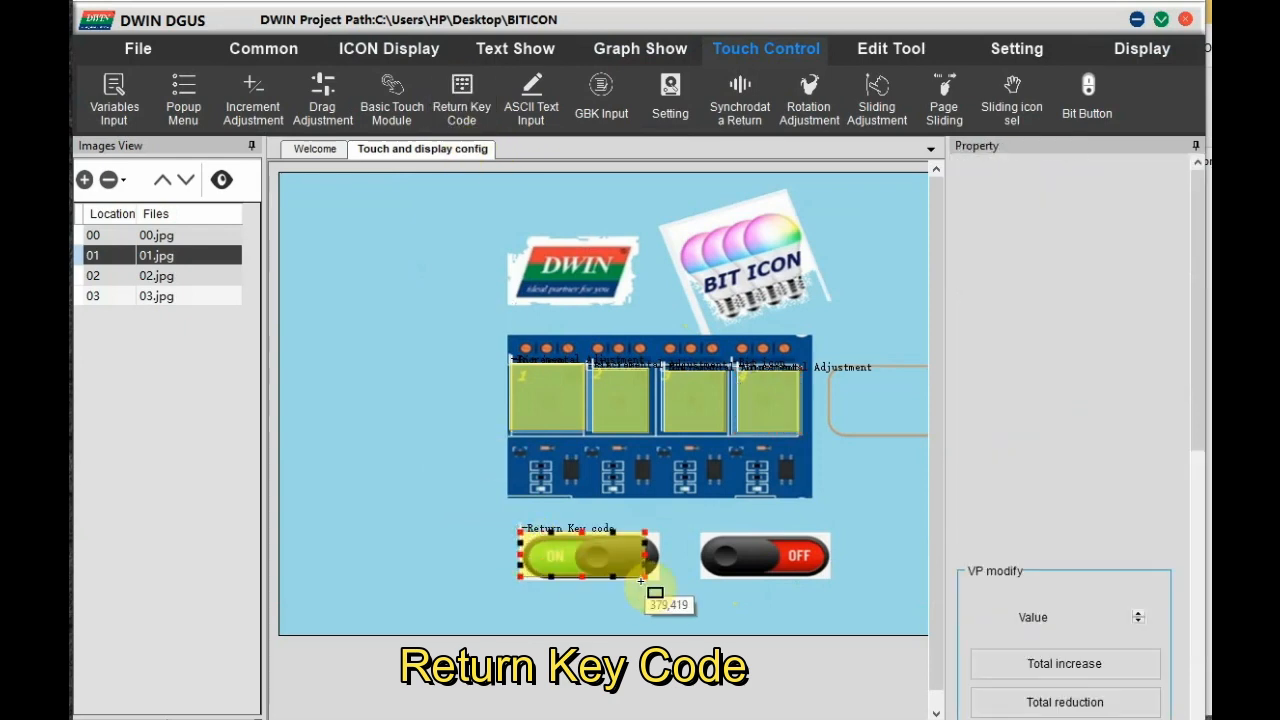
click(588, 556)
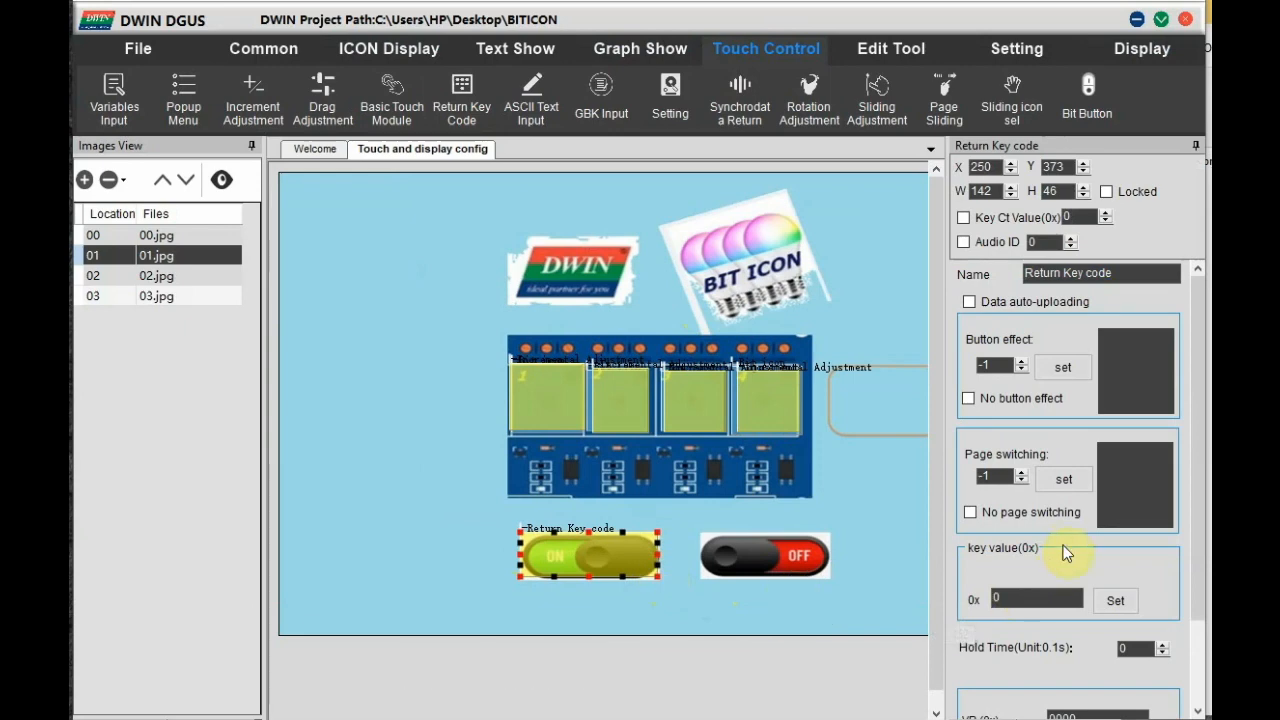
click(968, 300)
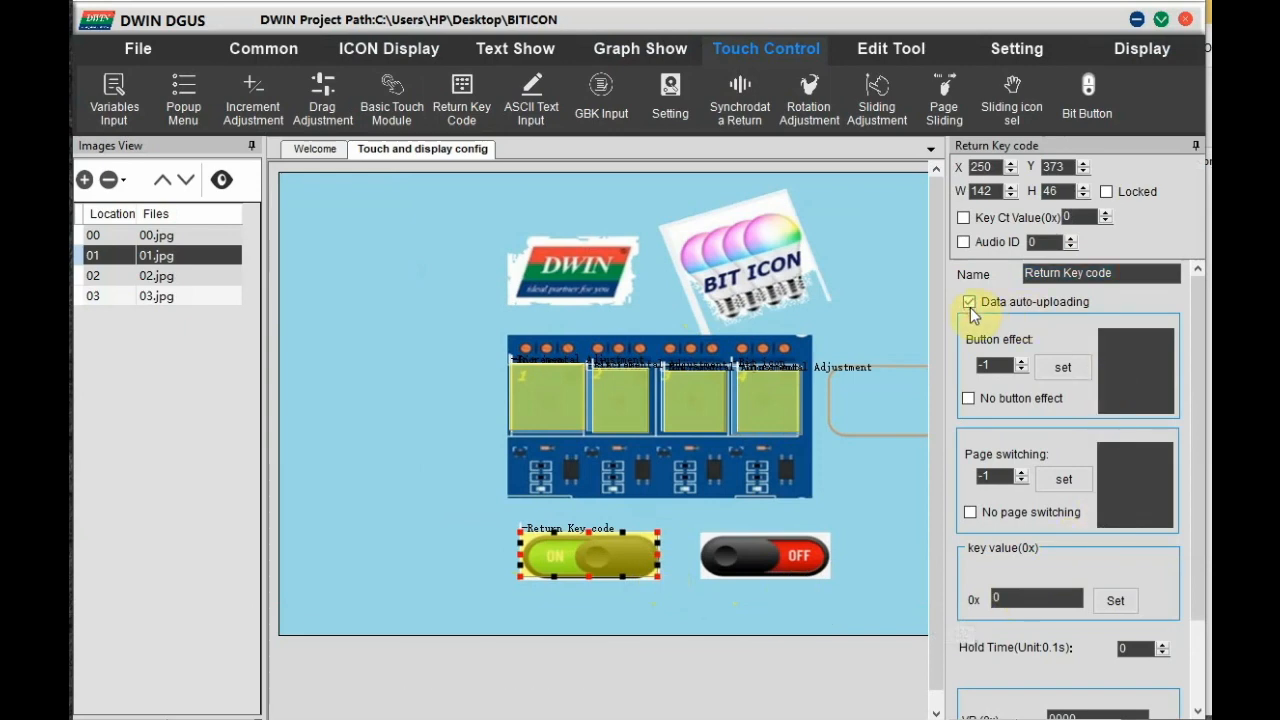
click(968, 302)
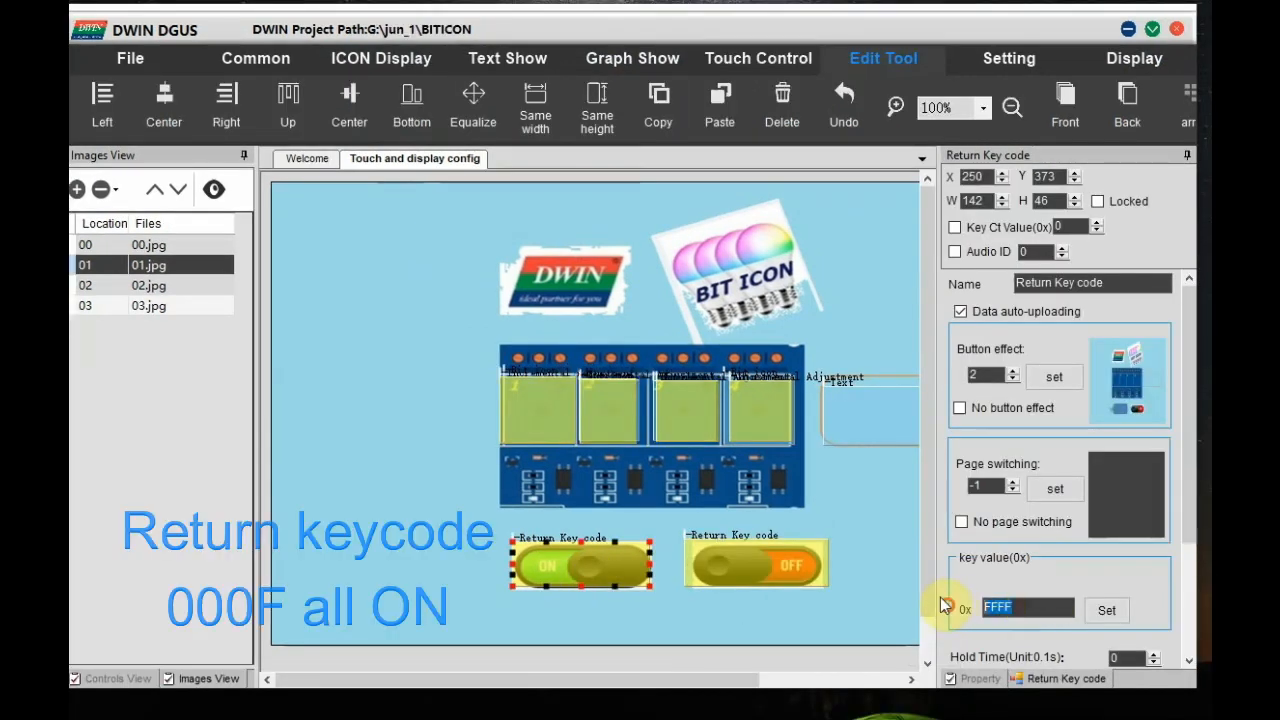
Set the ON return key's value to 000 and apply it
click(1028, 608)
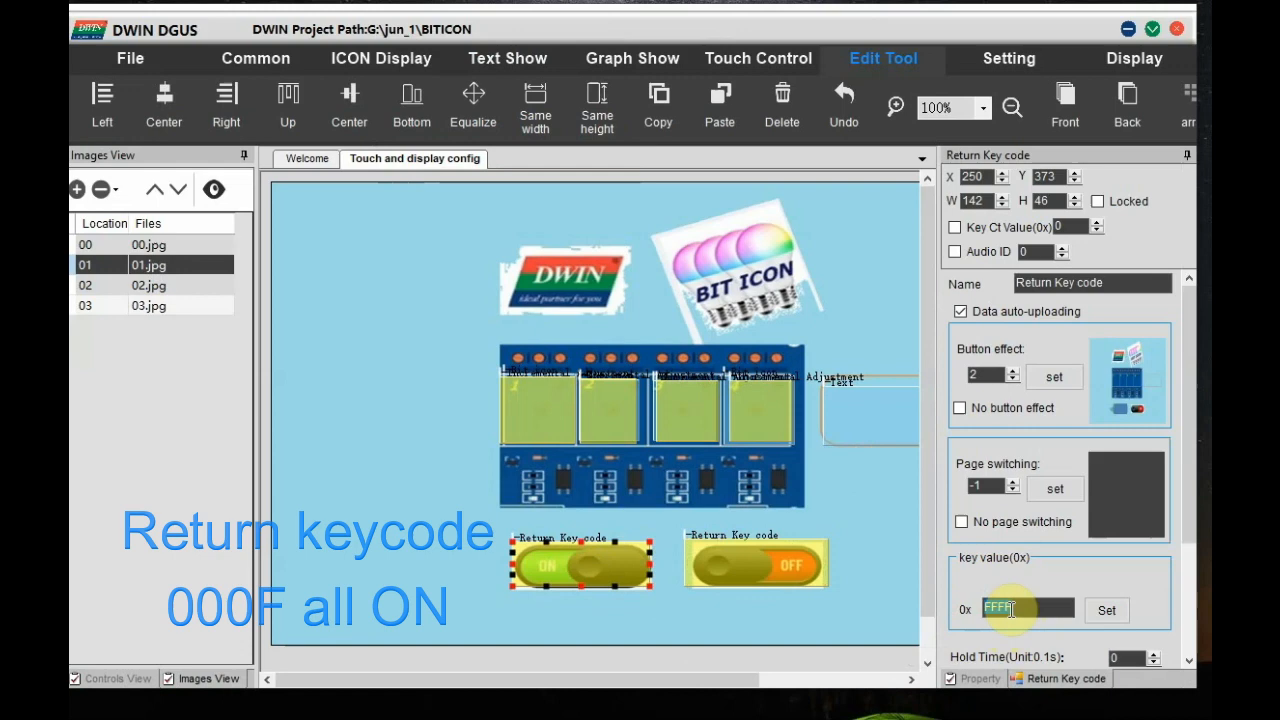
text(000)
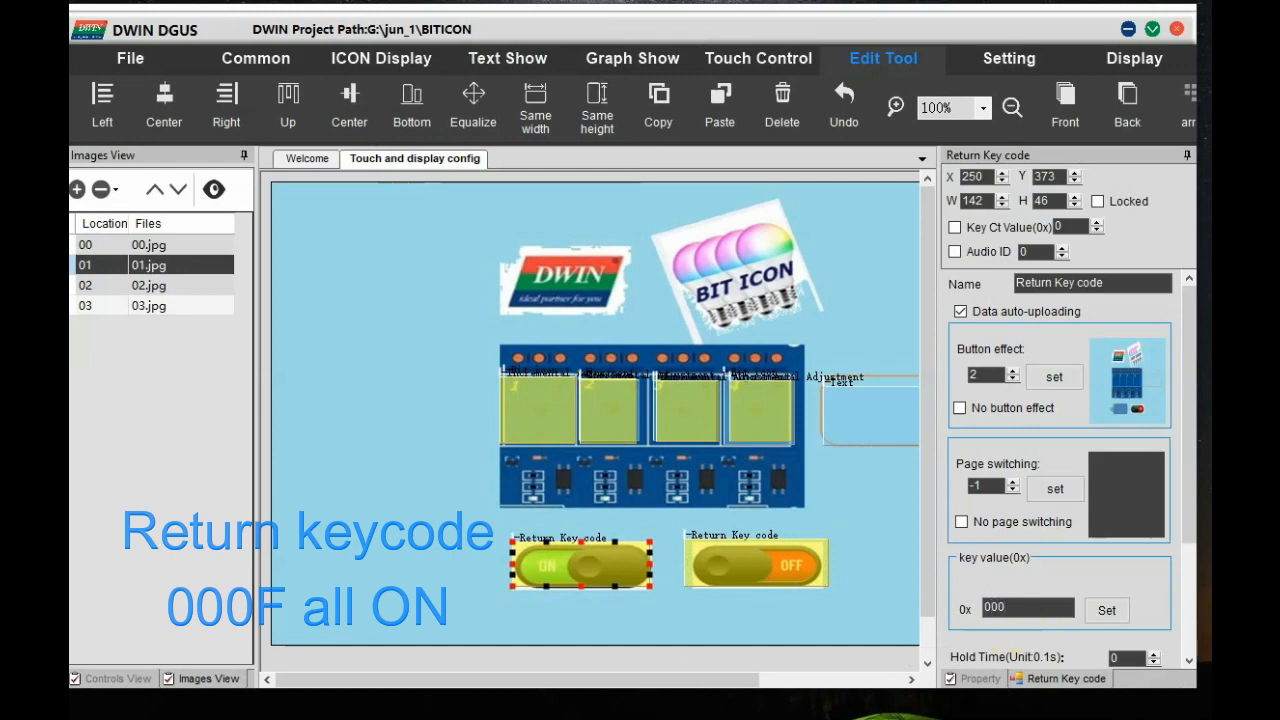
click(1010, 608)
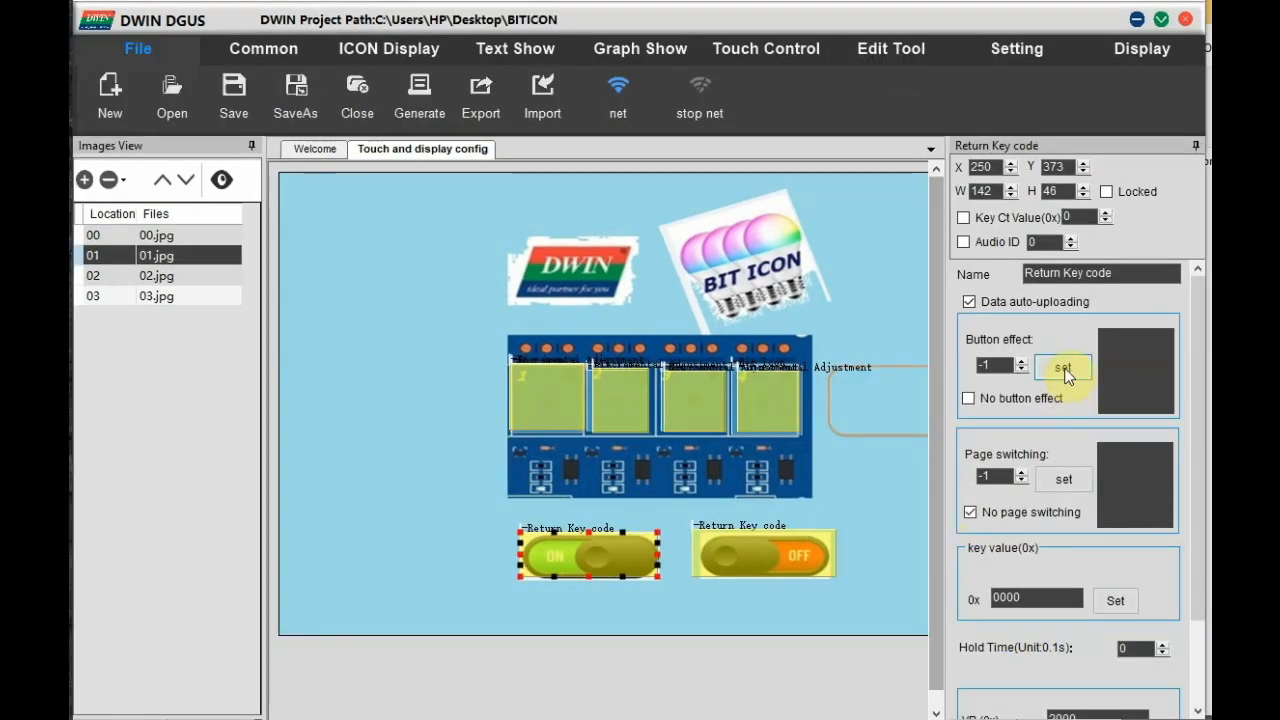
Assign the pressed-state image to the OFF return-key area and preview the page
click(1064, 368)
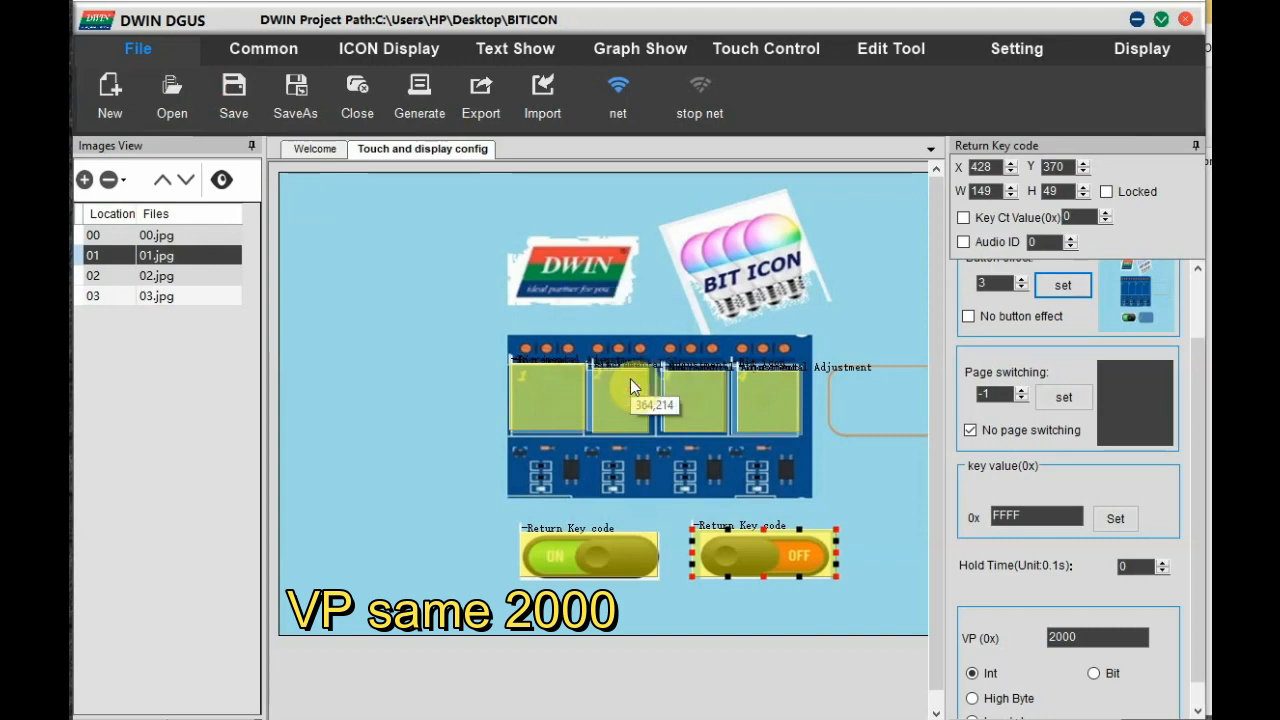
click(1140, 48)
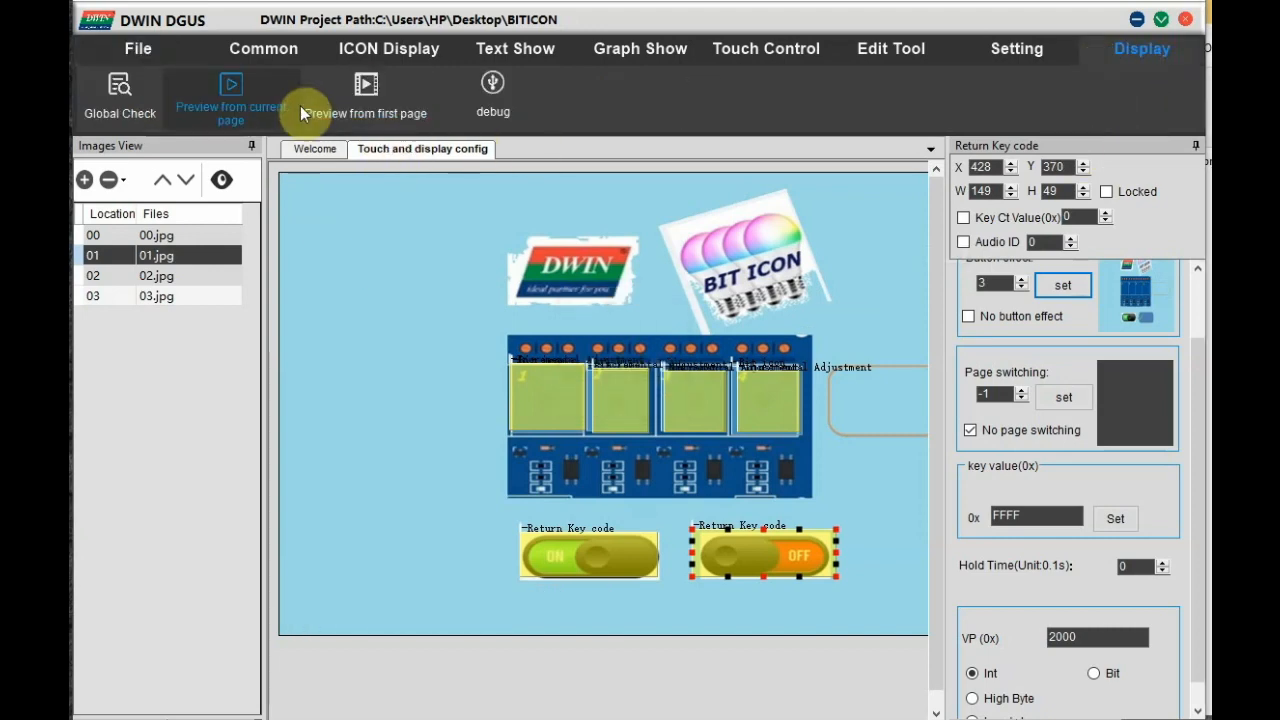
click(884, 58)
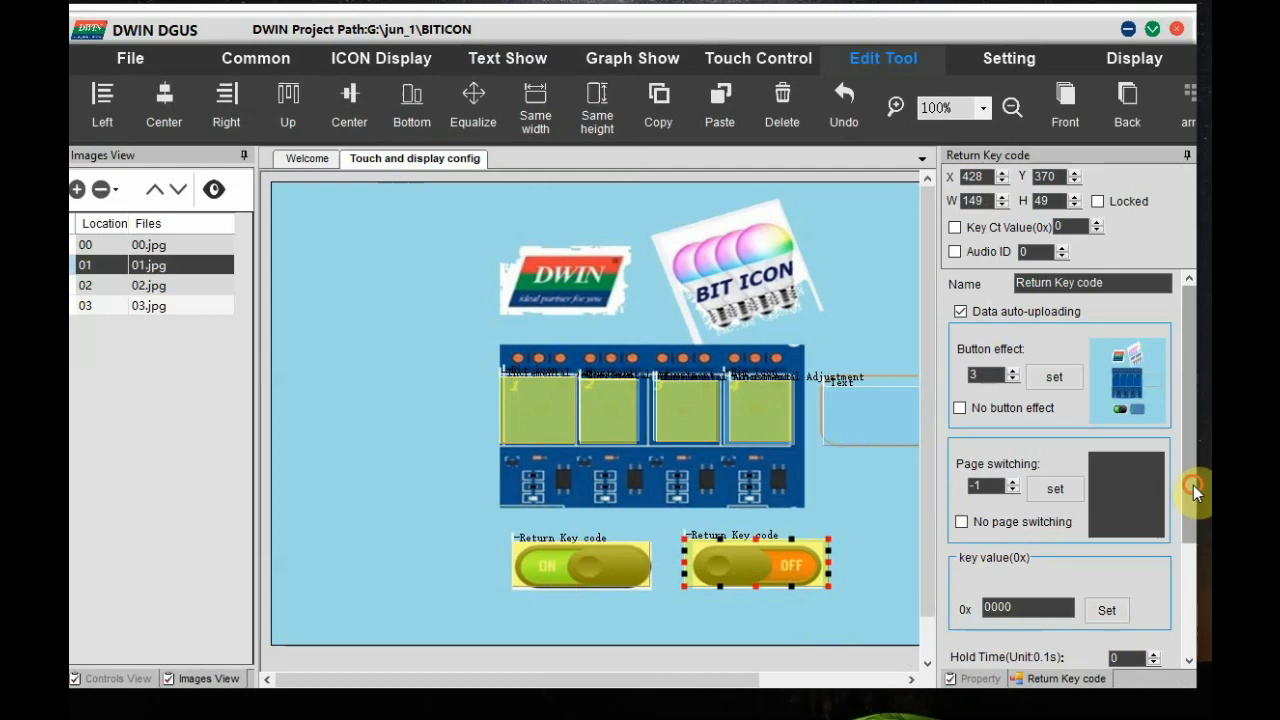
Save the project and generate the output files
click(224, 100)
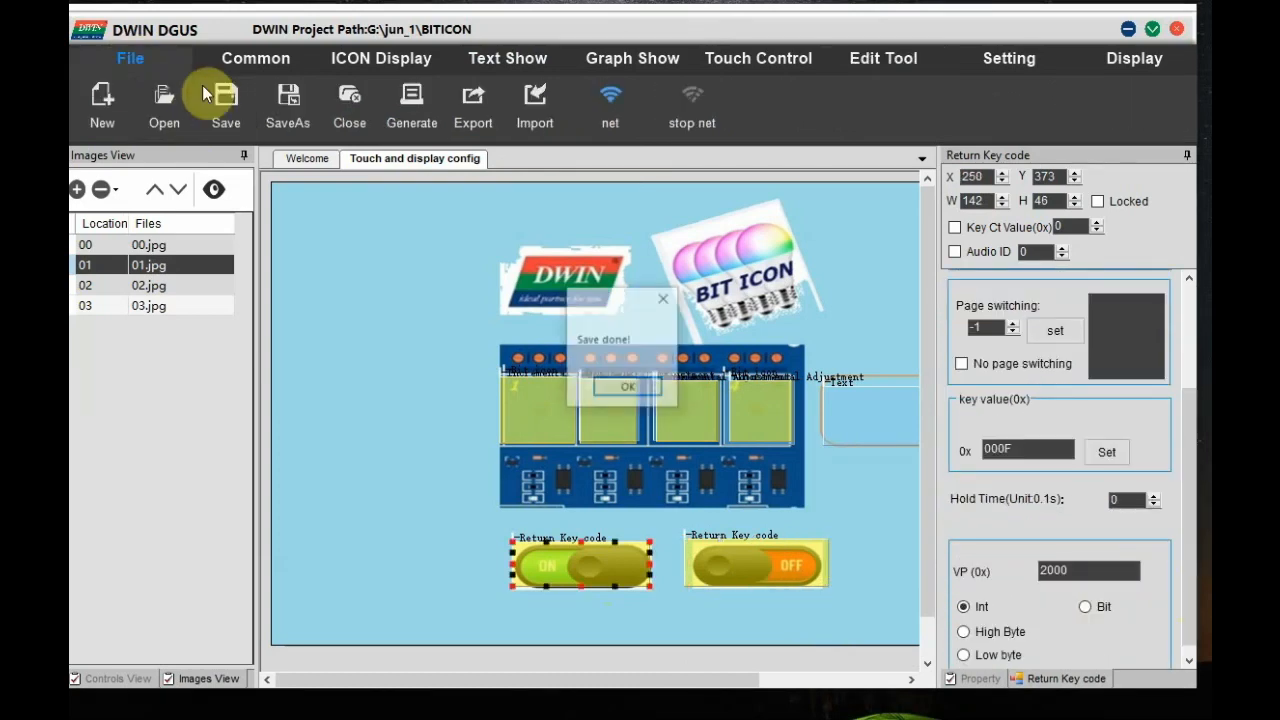
click(628, 386)
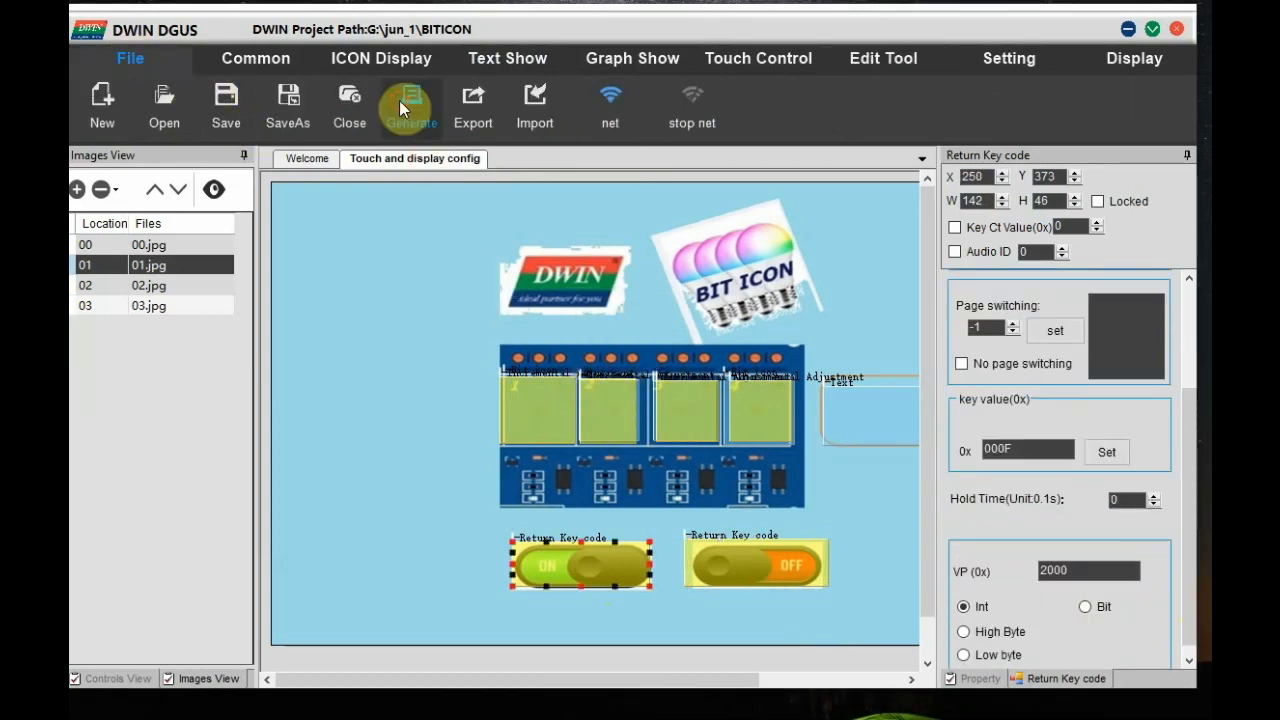
mouse_move(668, 418)
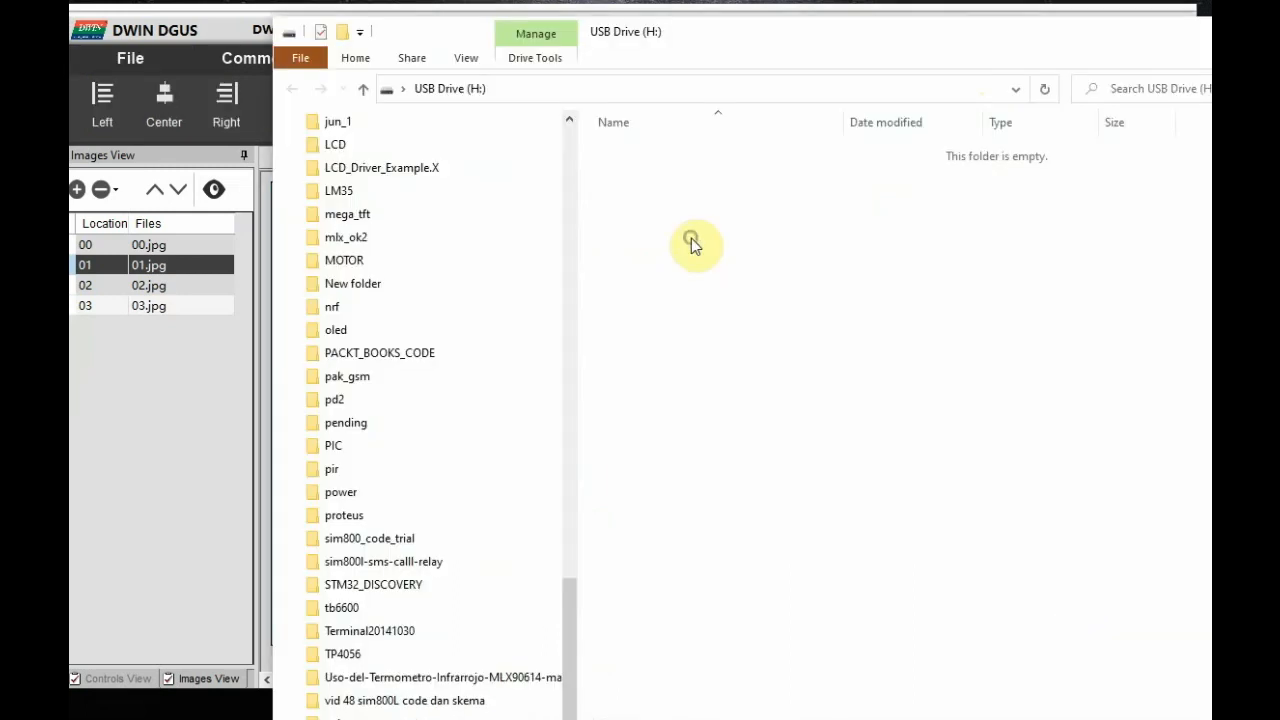
mouse_move(768, 388)
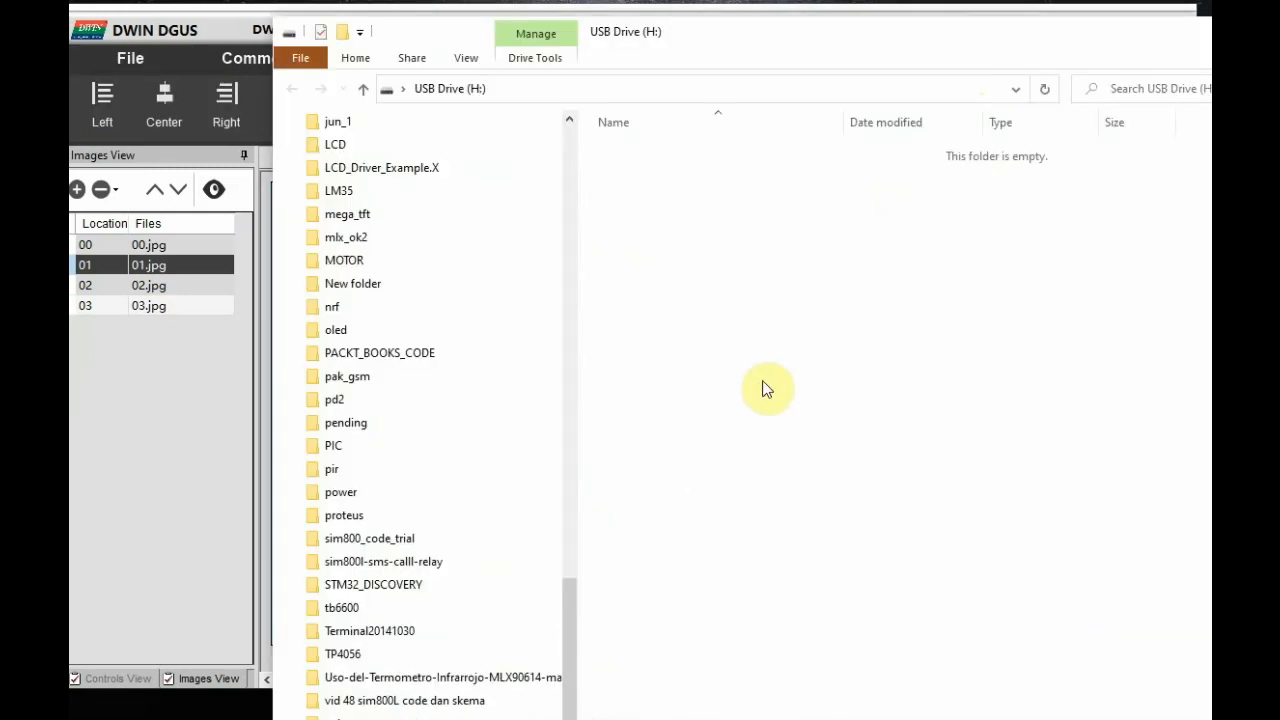